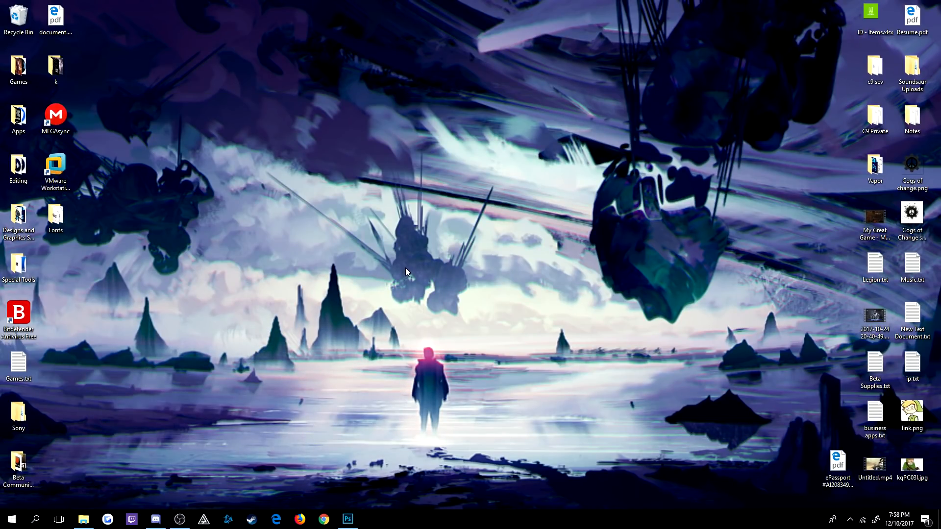
mouse_move(366, 476)
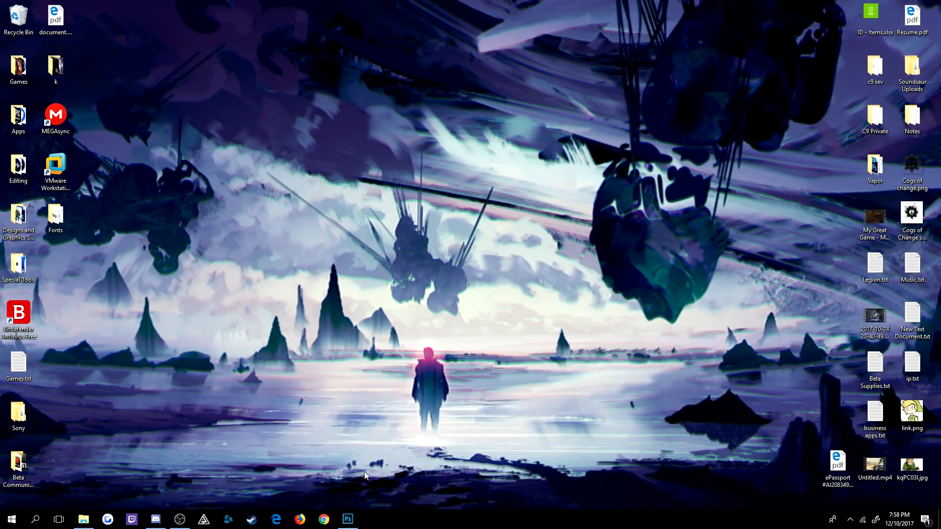
mouse_move(205, 433)
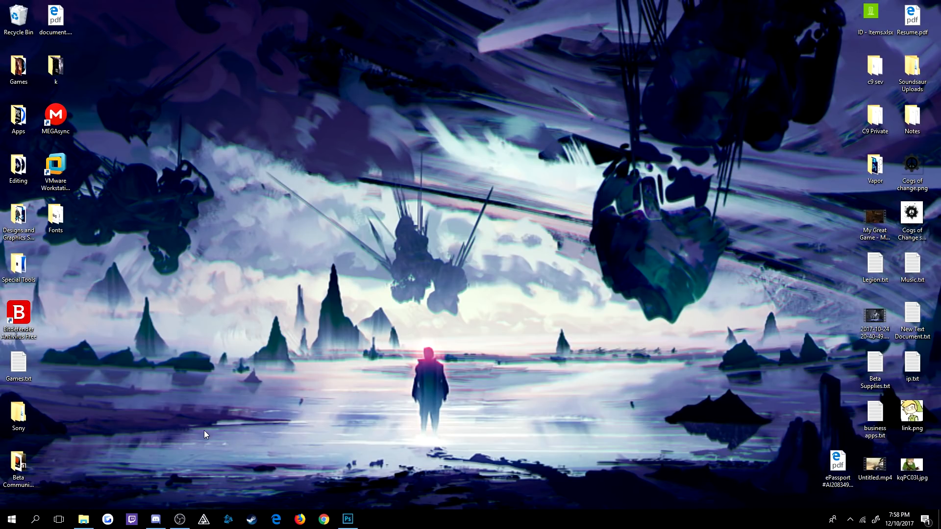
mouse_move(311, 480)
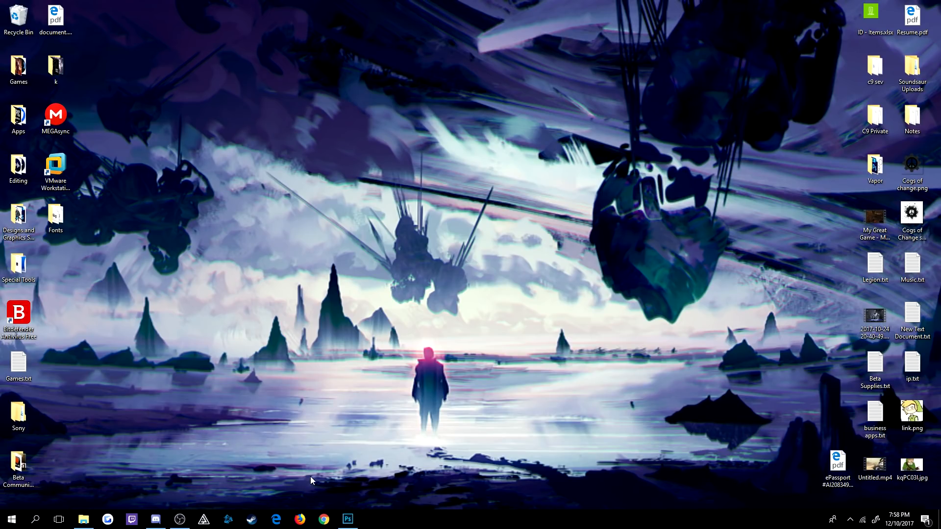
Launch Google Chrome from the taskbar to get a blank new tab.
left_click(323, 519)
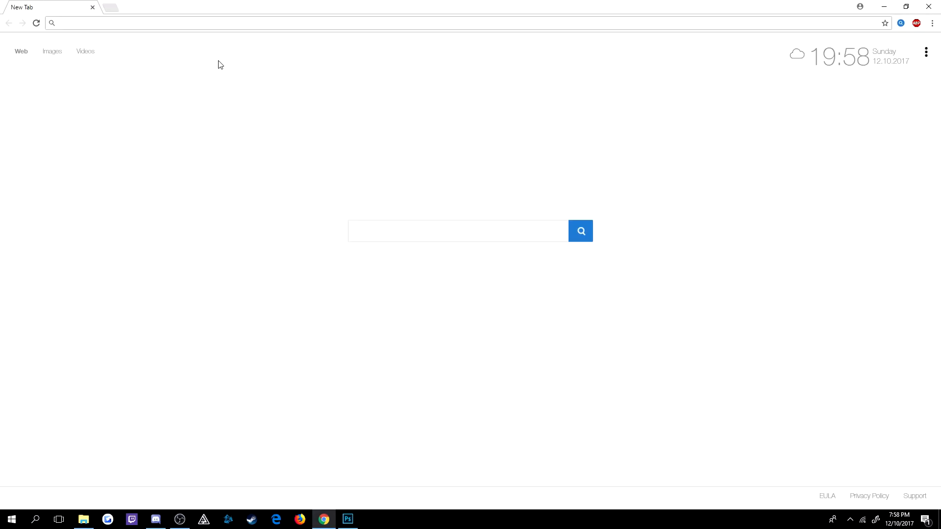
left_click(241, 23)
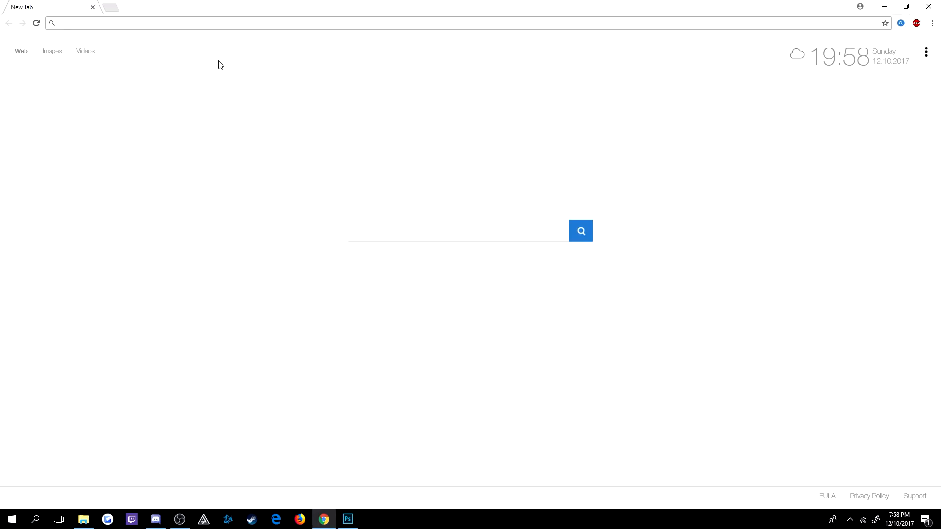
left_click(241, 23)
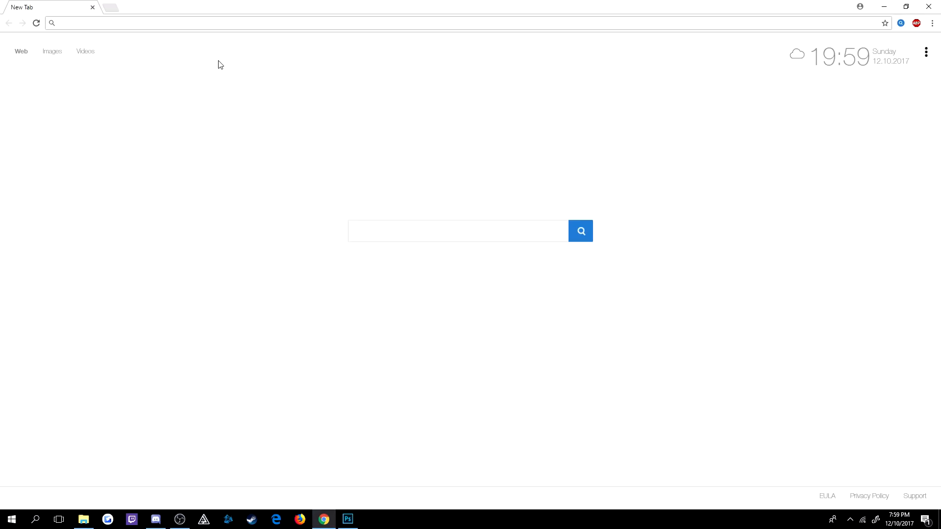
Go to eldewrito.com and open the ElDewrito Download page.
type("eldewrito.com")
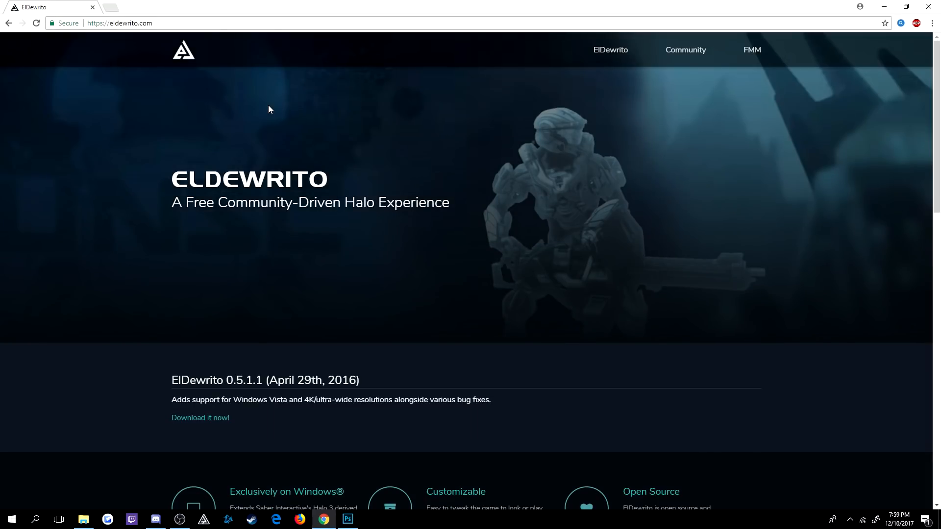
scroll("down", 3)
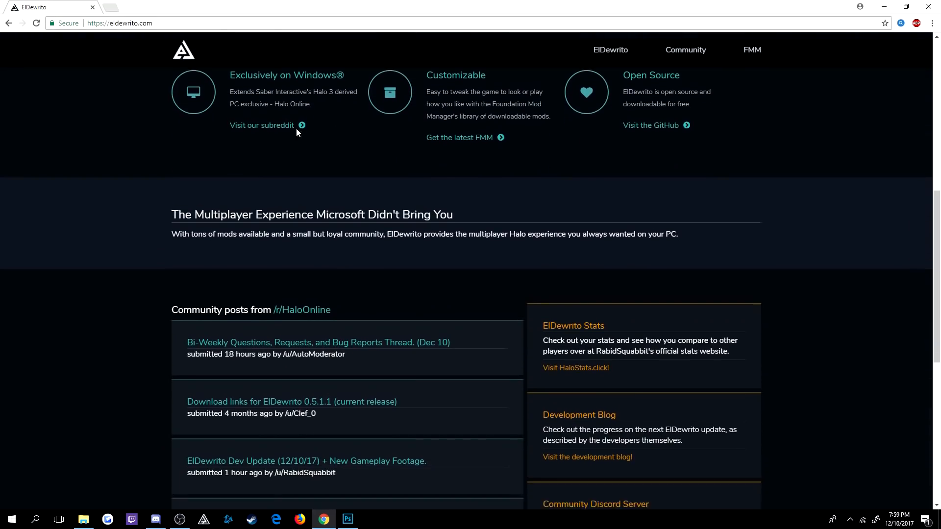
scroll("down", 3)
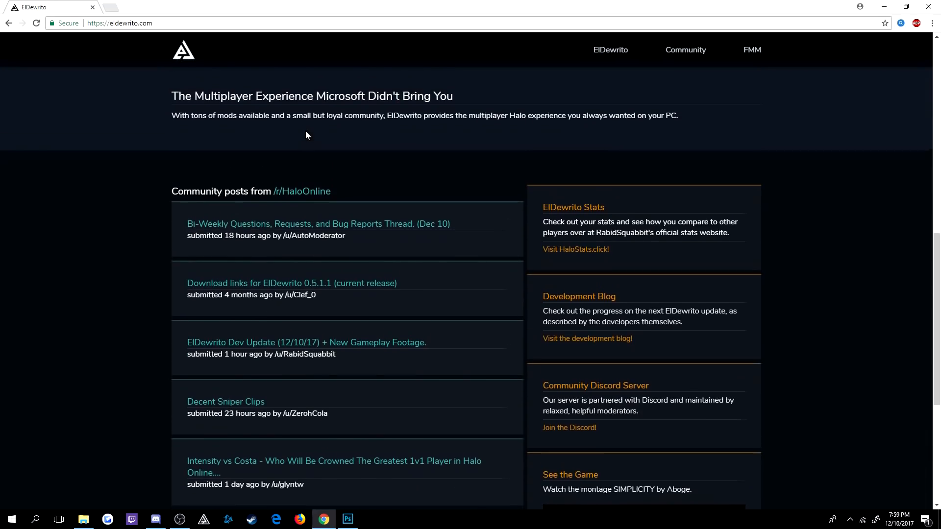
left_click(610, 50)
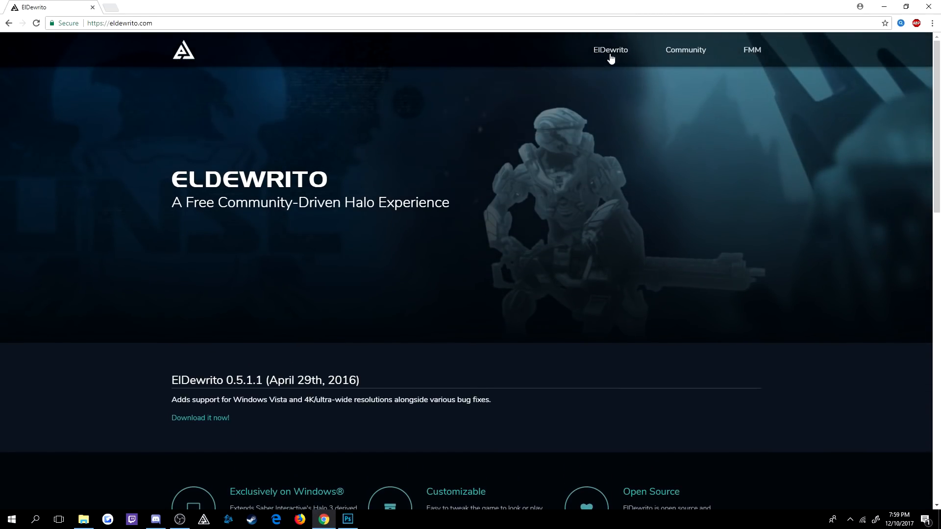
left_click(611, 50)
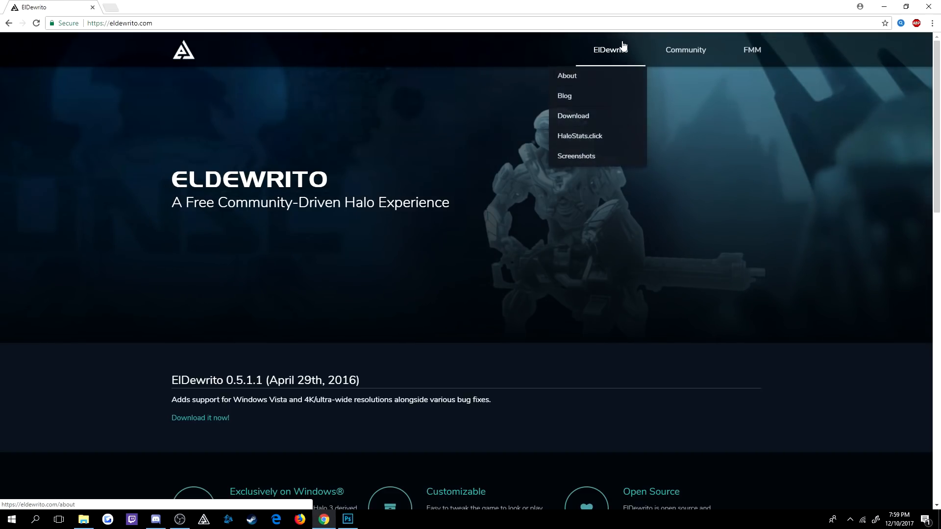
left_click(572, 115)
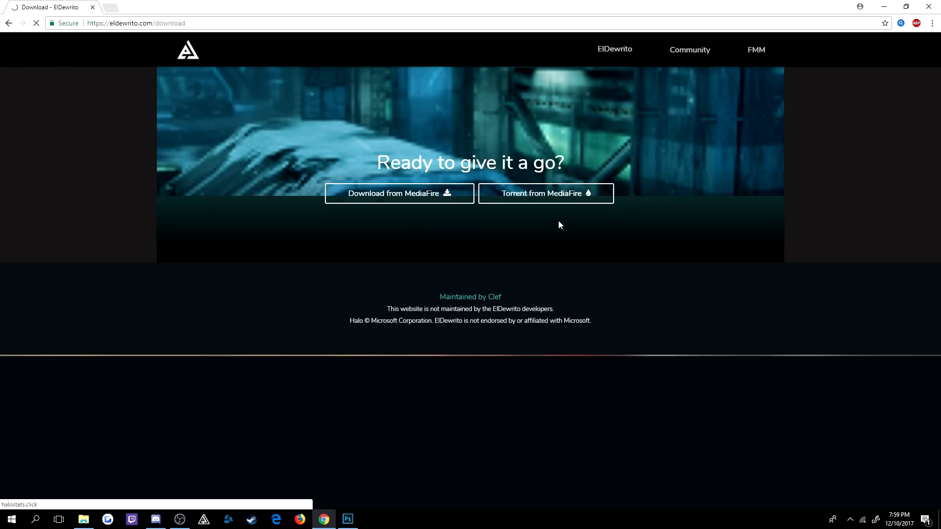
Download the 2.65 GB ElDewrito 0.5.1.1 release zip from MediaFire and show it in Downloads.
left_click(394, 194)
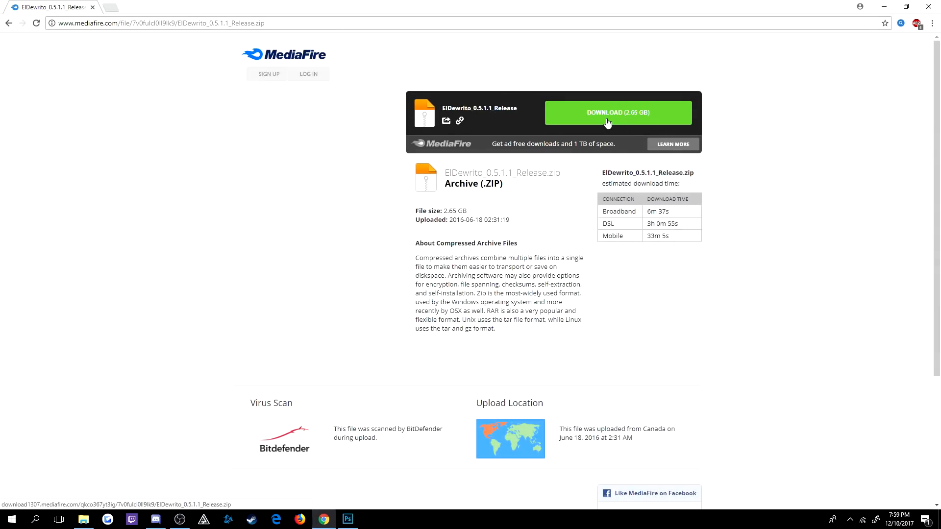
left_click(618, 112)
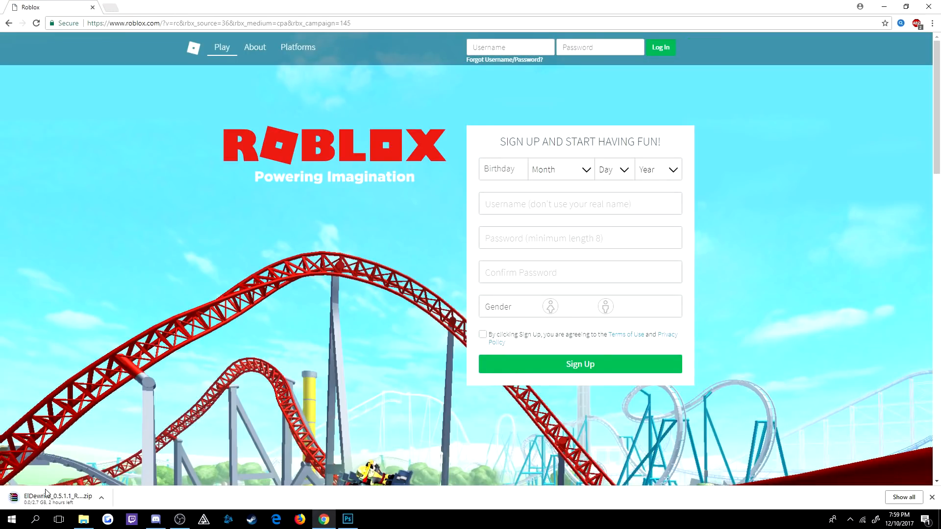
left_click(84, 519)
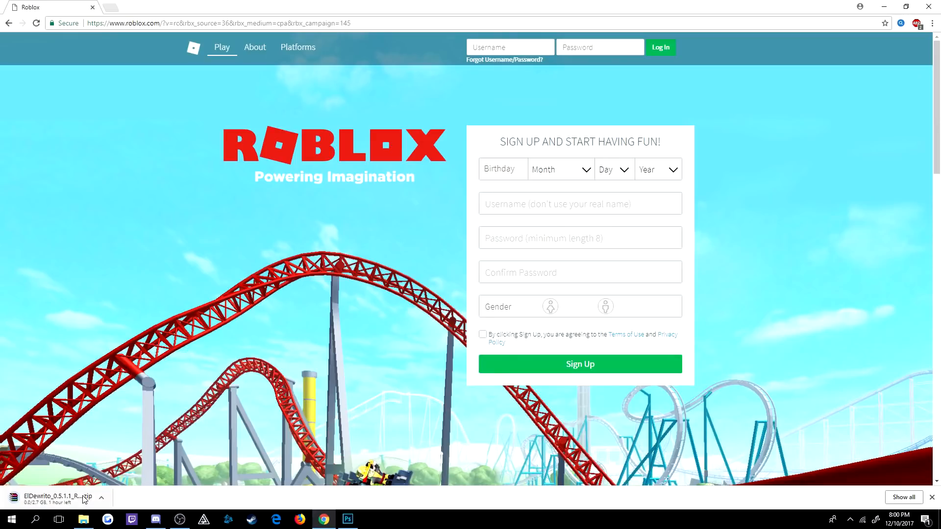
left_click(84, 519)
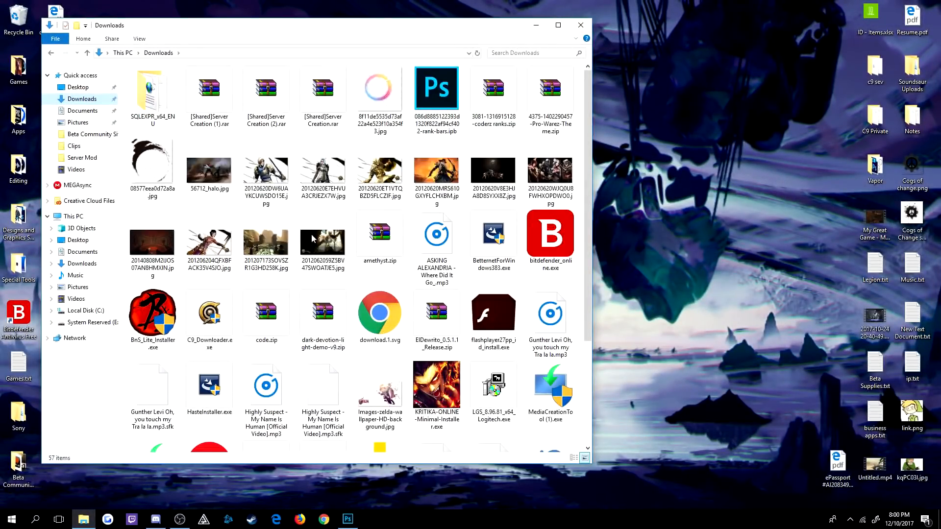
Open ElDewrito_0.5.1.1_Release.zip from the Downloads folder.
scroll("down", 3)
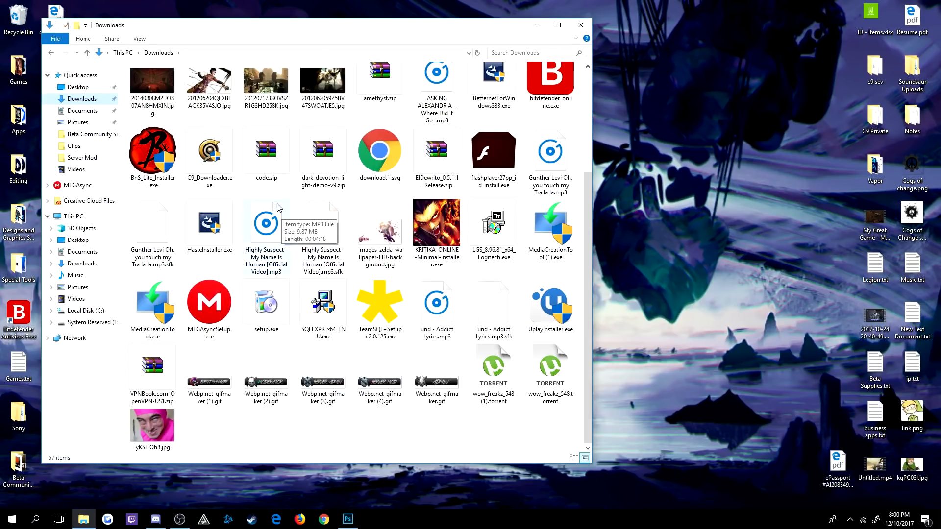
mouse_move(311, 257)
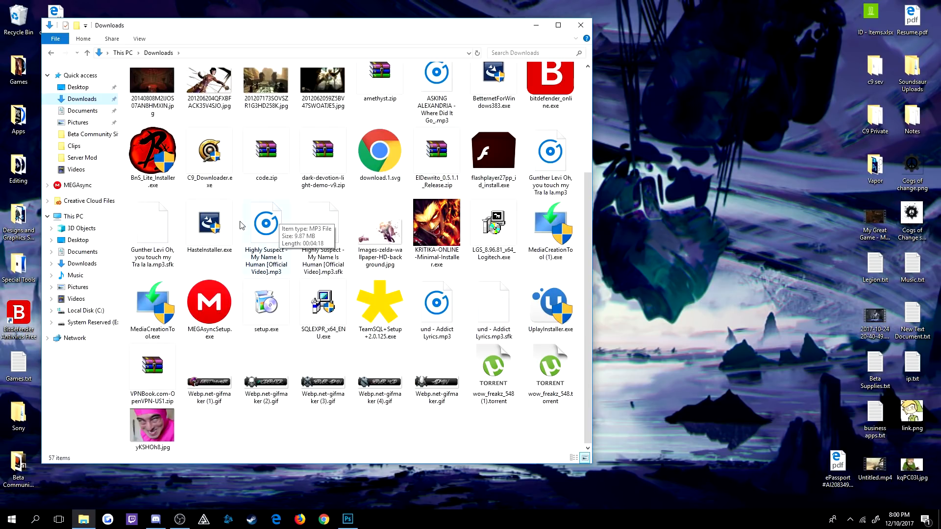
mouse_move(368, 235)
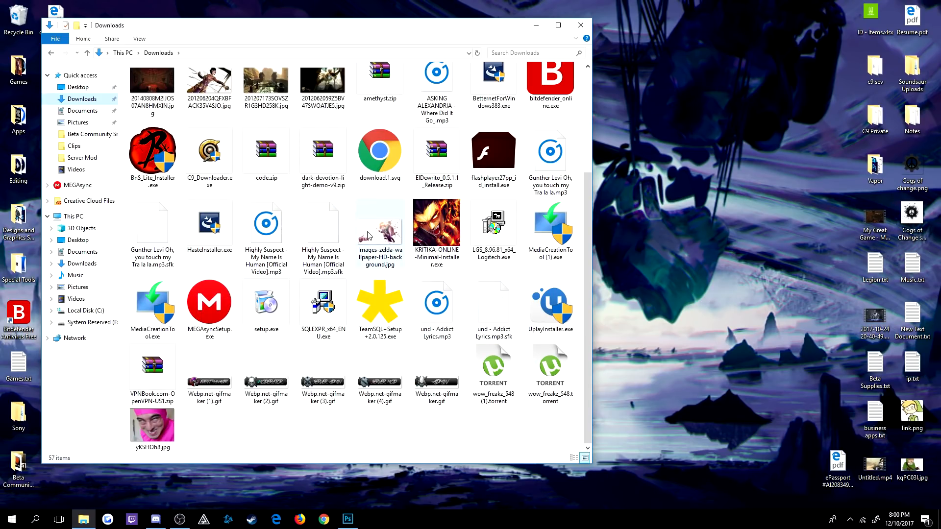
left_click(436, 150)
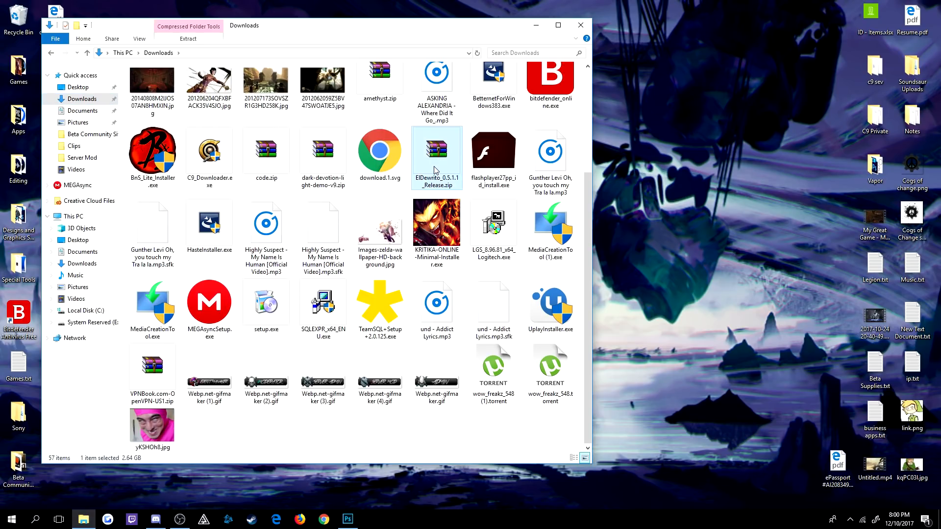
double_click(437, 150)
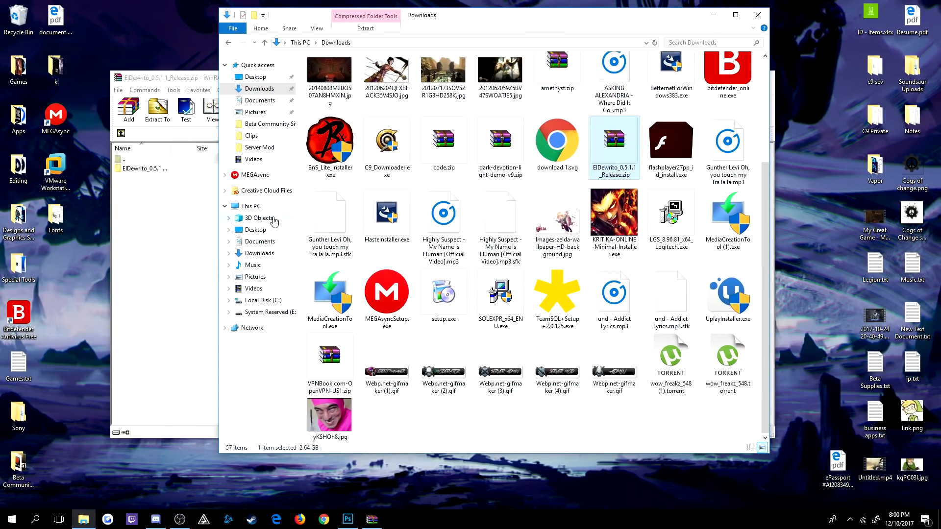
Browse Local Disk (C:) to Program Files (x86), then return to the WinRAR archive.
left_click(263, 300)
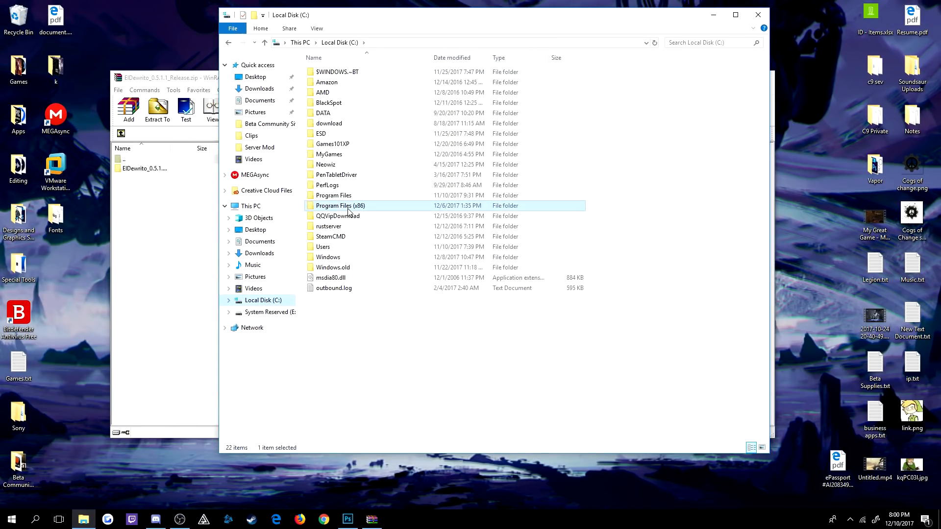
double_click(341, 206)
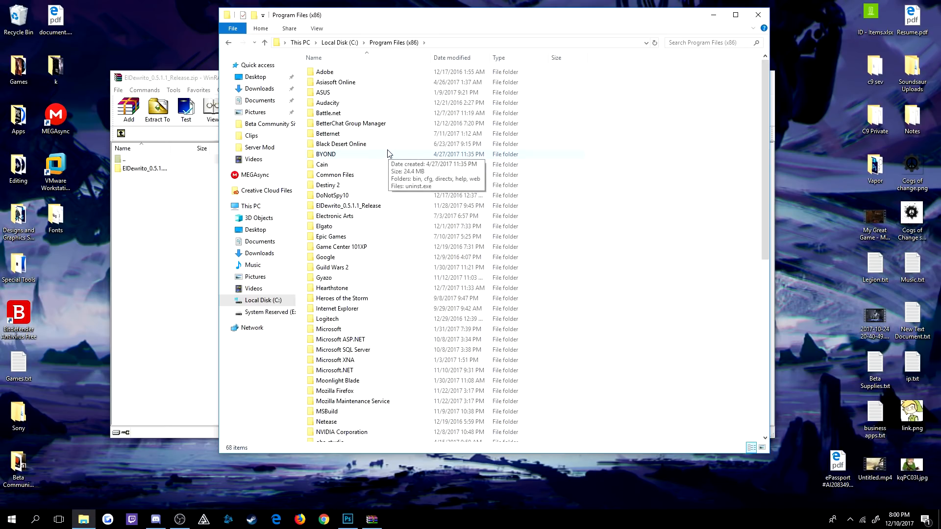
scroll("down", 3)
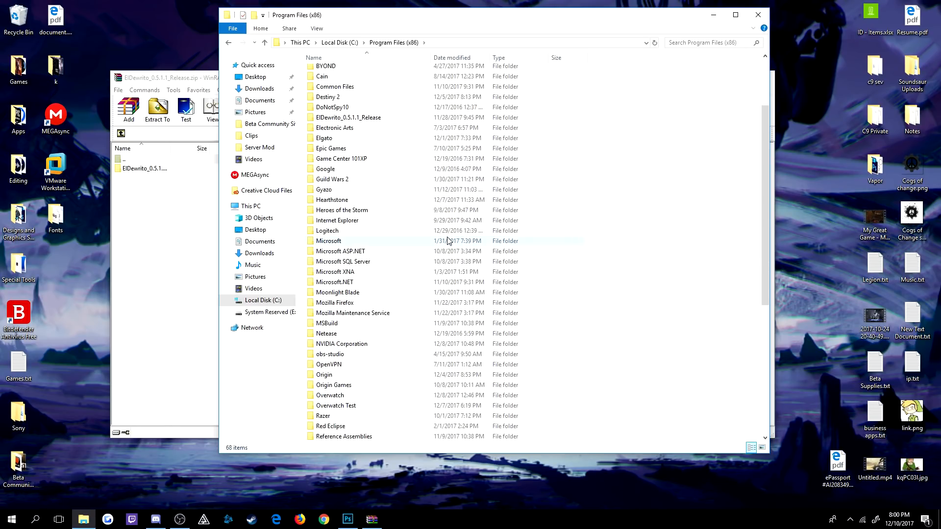
left_click(348, 171)
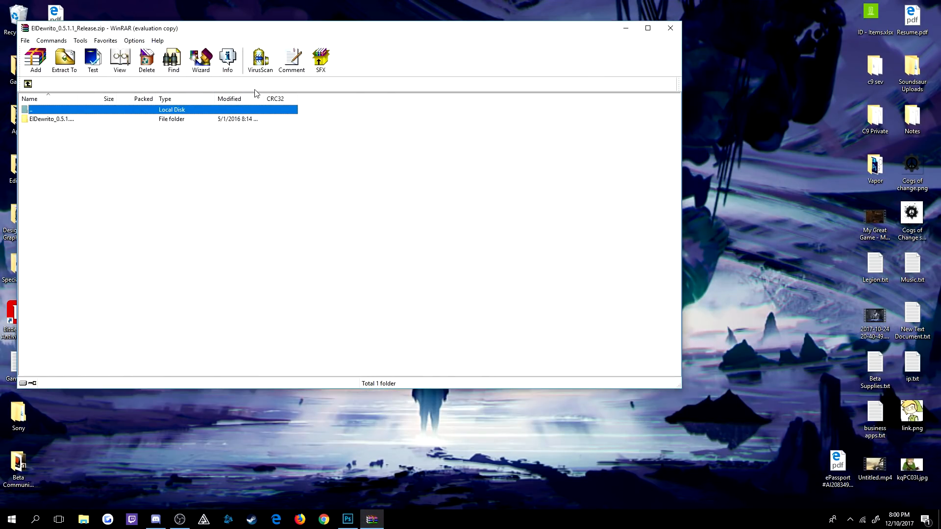
Extract the ElDewrito_0.5.1.1 folder from WinRAR onto the desktop.
left_click(64, 59)
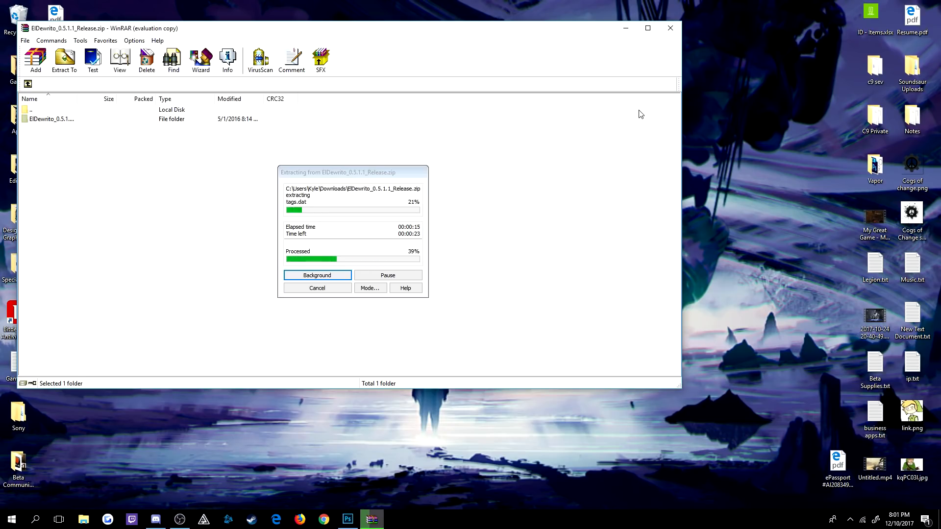
mouse_move(271, 403)
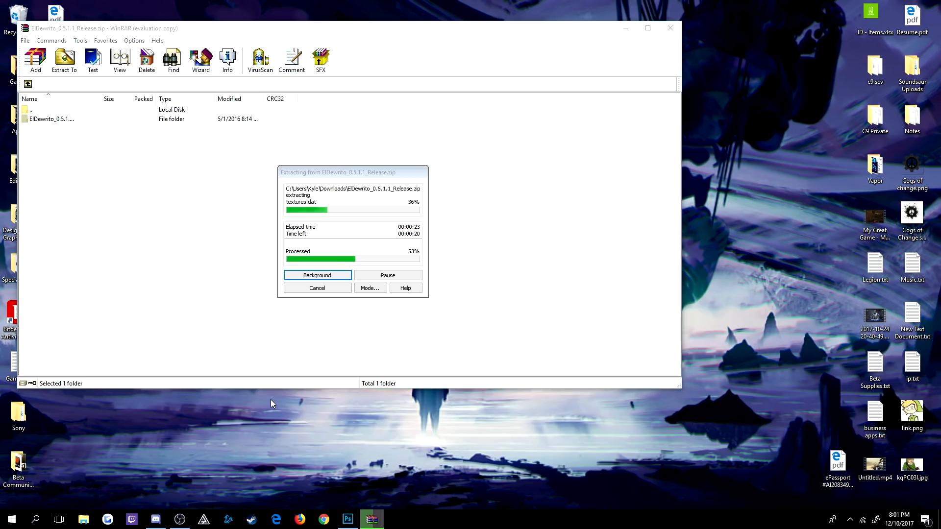
left_click(83, 519)
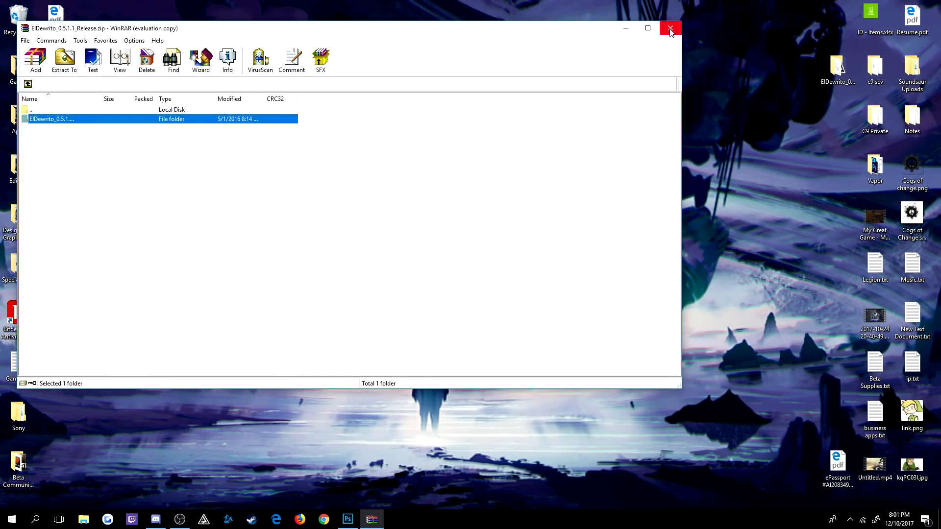
Close WinRAR after extraction and go back to the Downloads window.
left_click(671, 28)
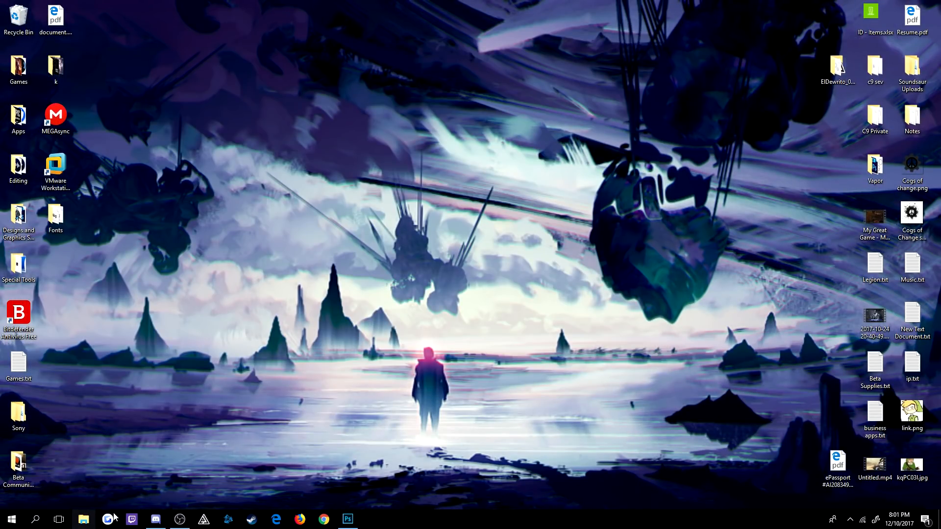
left_click(83, 519)
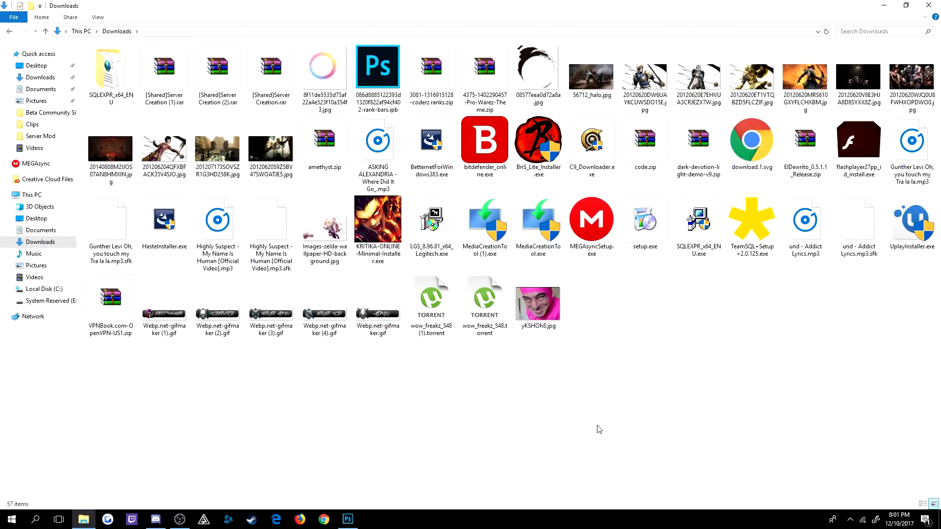
right_click(599, 429)
type("eld")
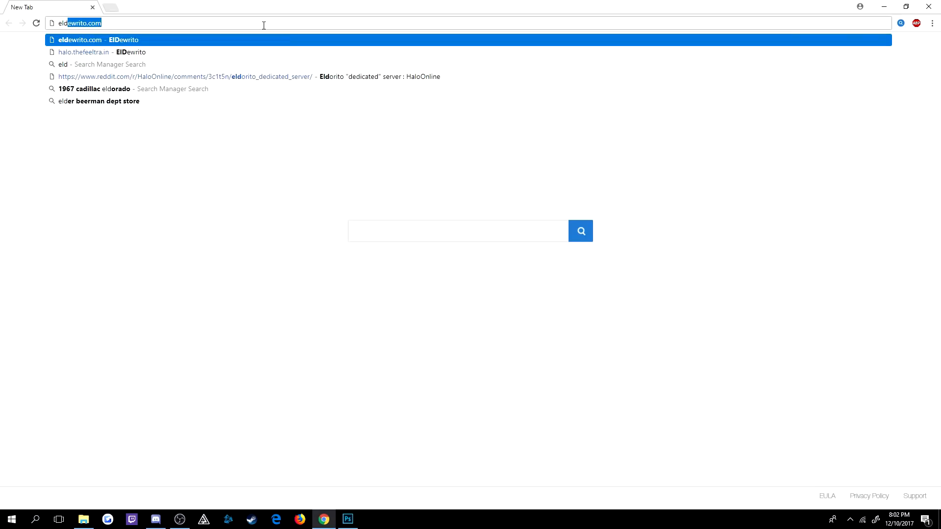
Load the eldewrito.com home page and go to the FMM Download page.
left_click(80, 39)
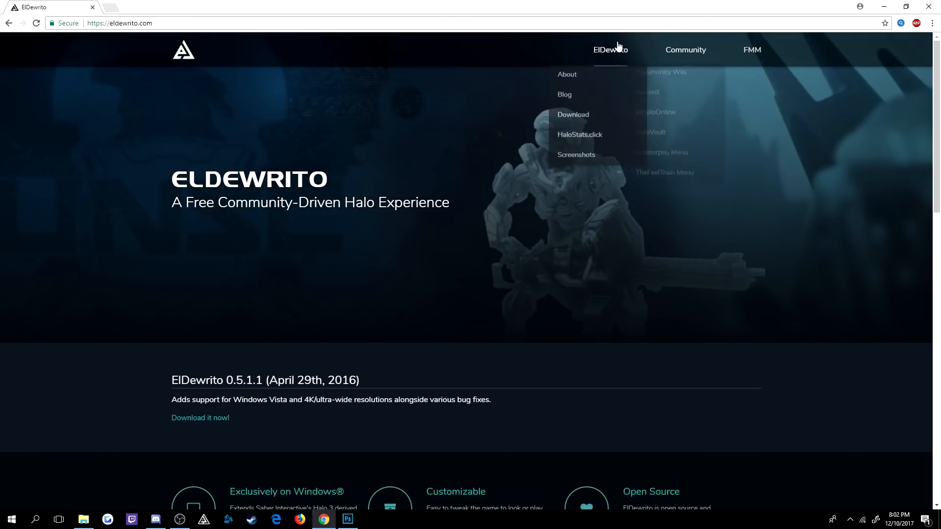
mouse_move(685, 50)
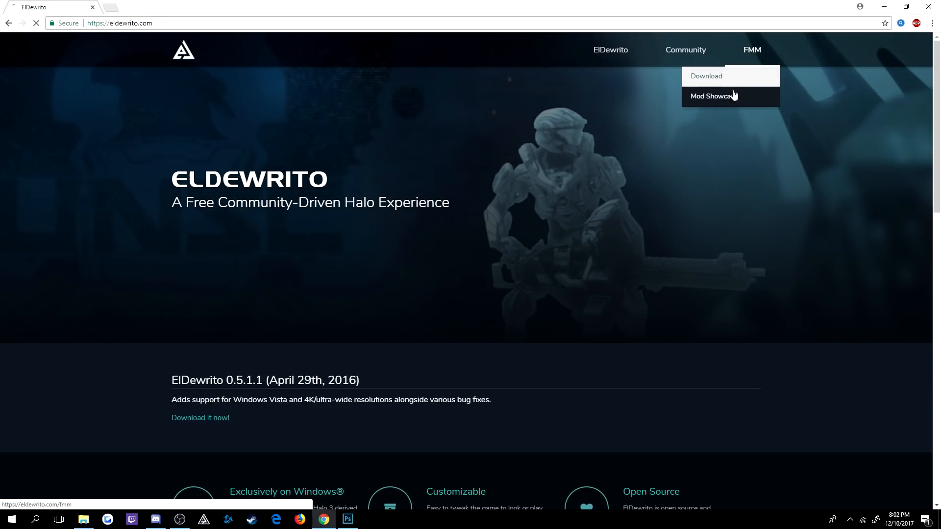
left_click(706, 76)
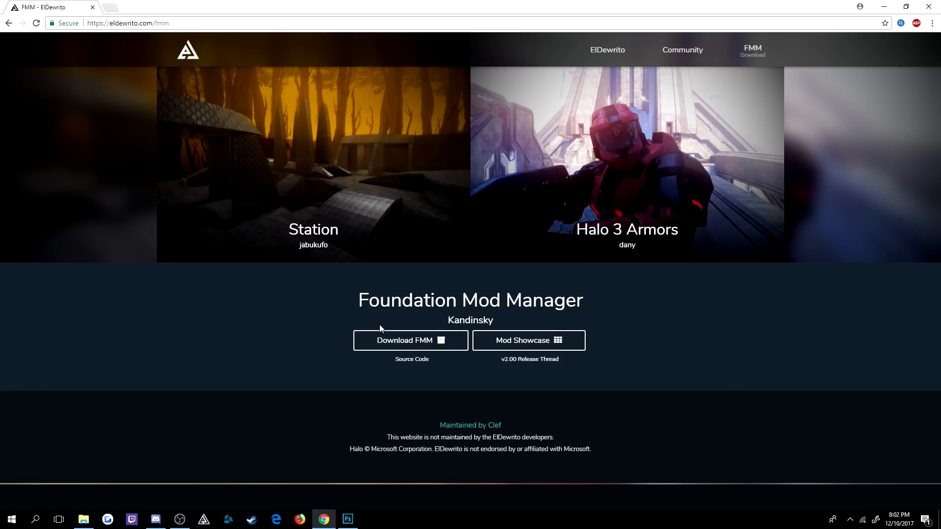
mouse_move(891, 6)
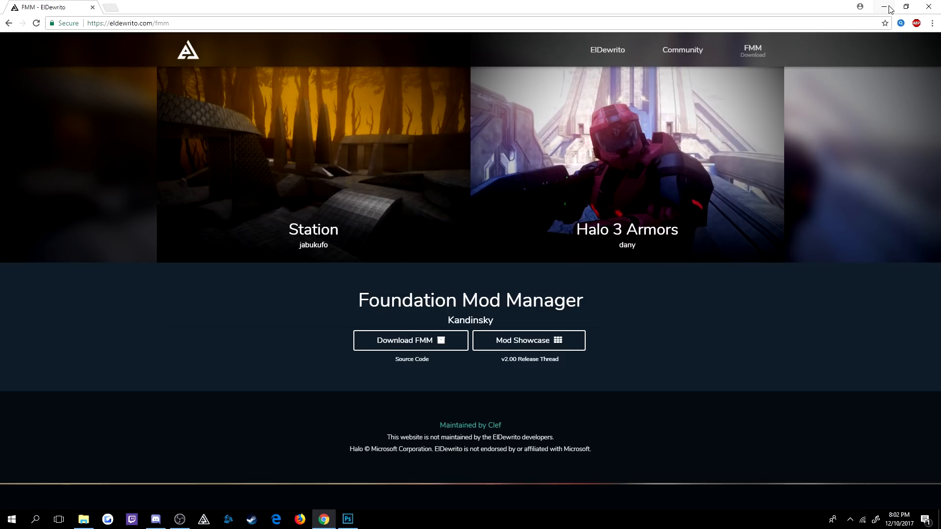
mouse_move(890, 10)
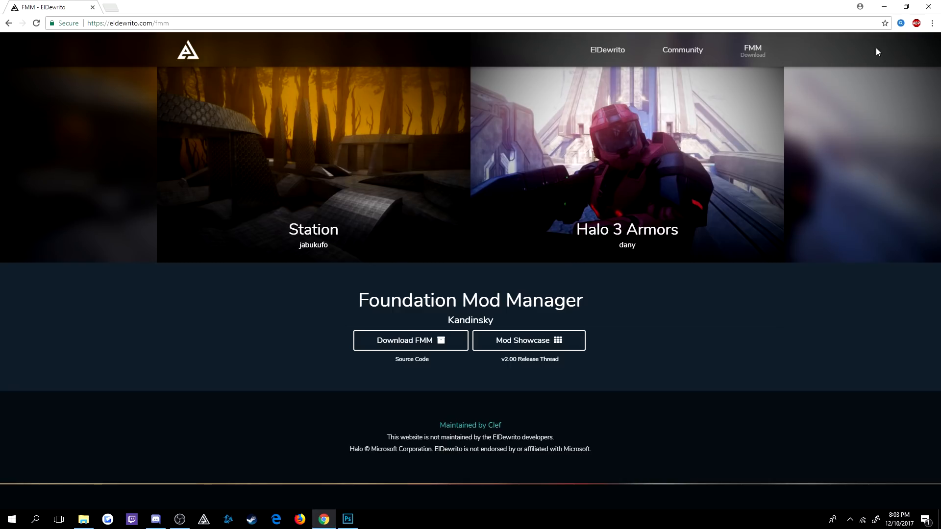
mouse_move(741, 182)
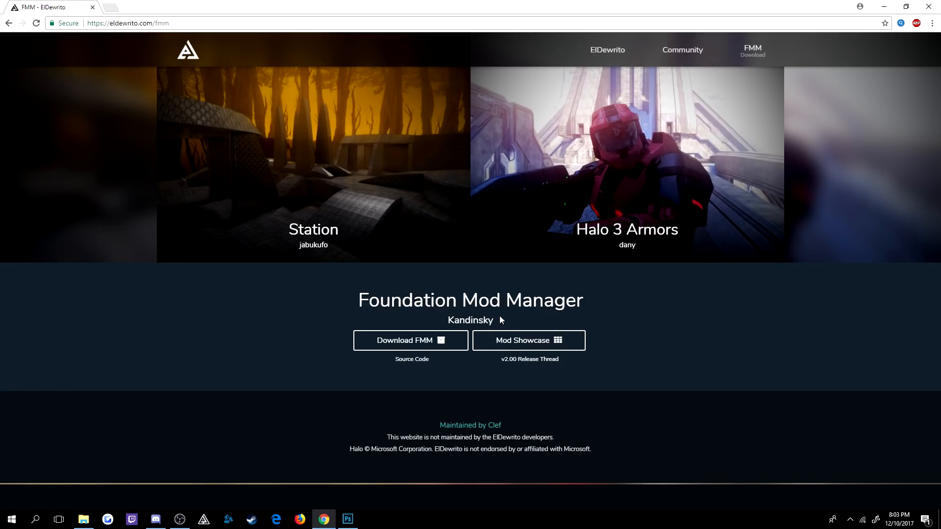
mouse_move(425, 343)
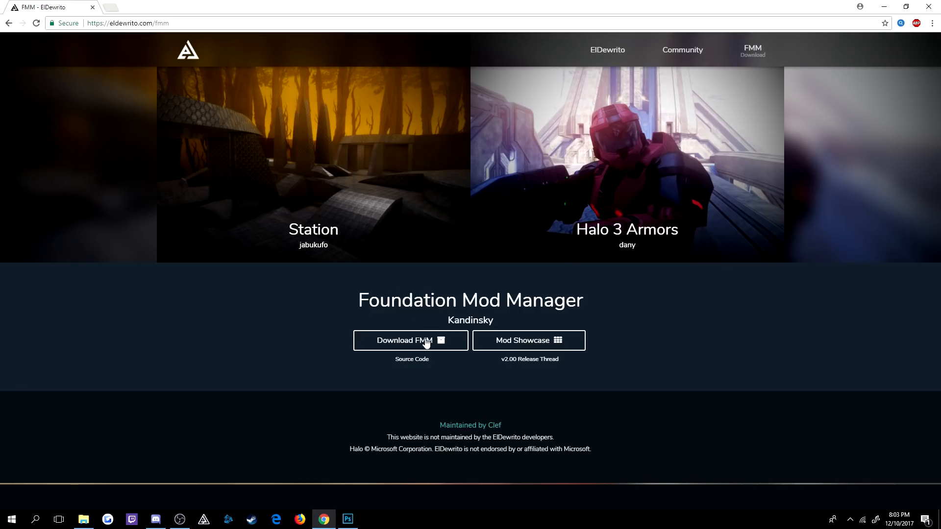
mouse_move(338, 334)
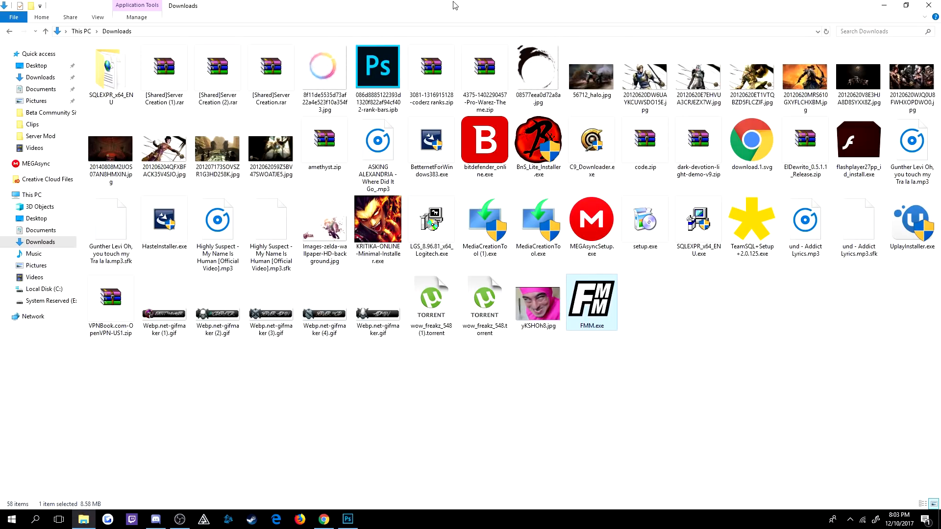
mouse_move(794, 43)
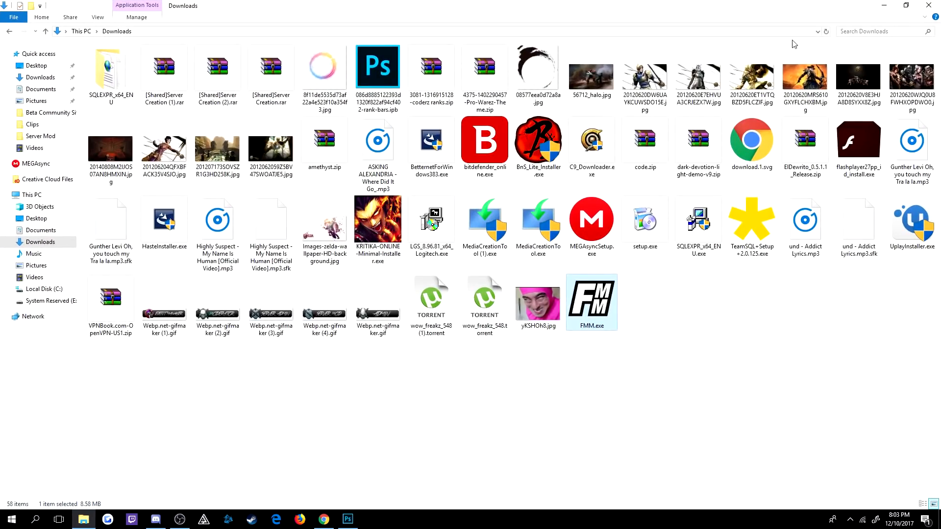
Minimize the Downloads window and select DewritoUpdater.exe in the ElDewrito_0.5.1.1_Release folder.
left_click(908, 5)
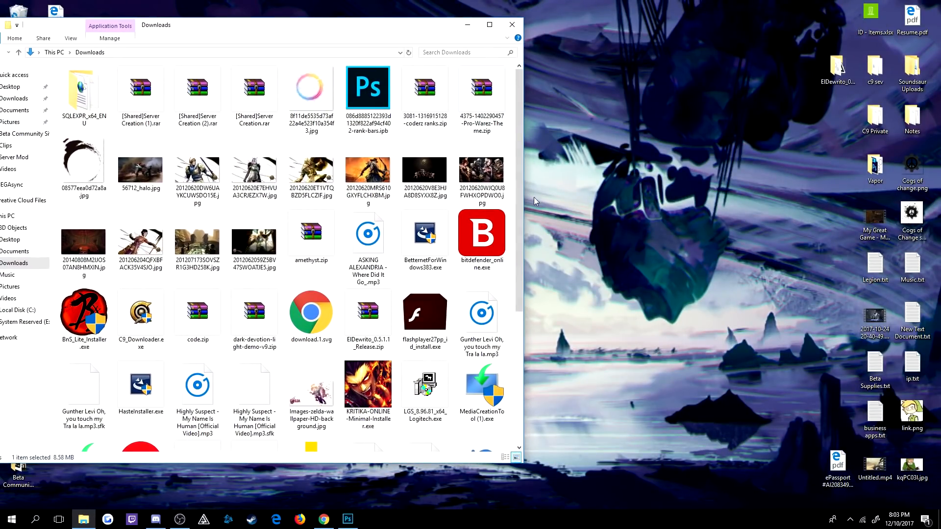
scroll("down", 3)
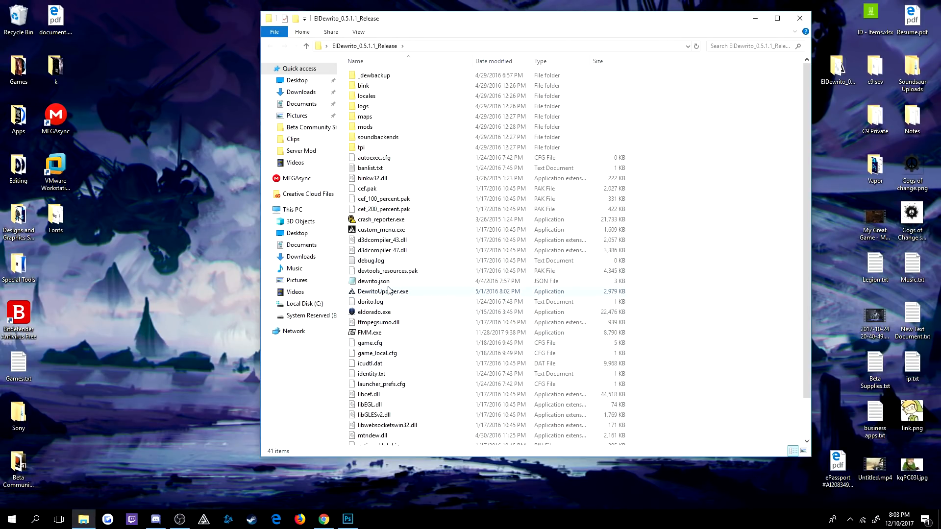
left_click(383, 291)
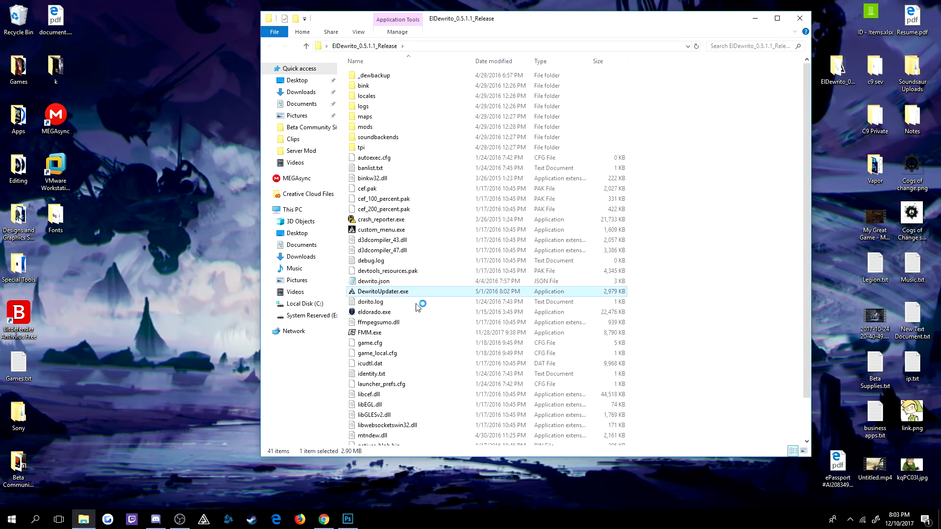
Run DewritoUpdater.exe and confirm version 0.5.1.1 is the latest.
double_click(382, 291)
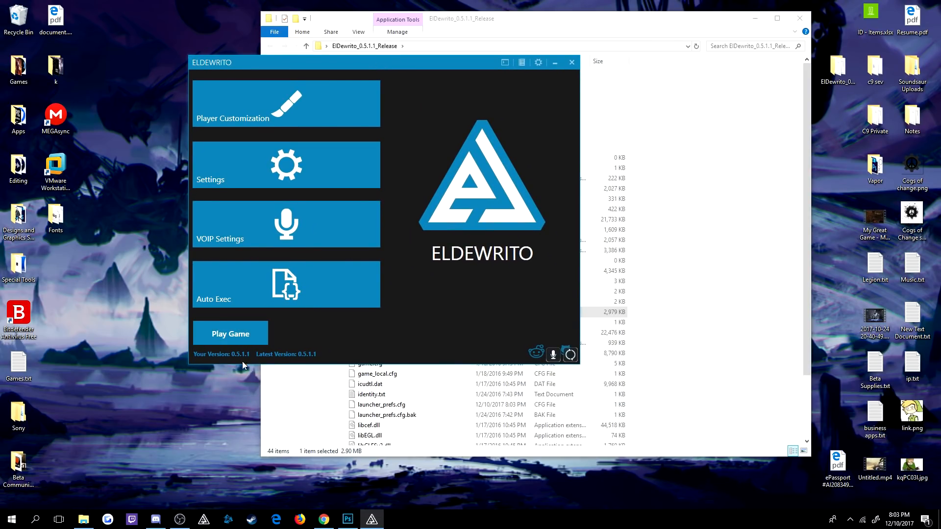
mouse_move(288, 352)
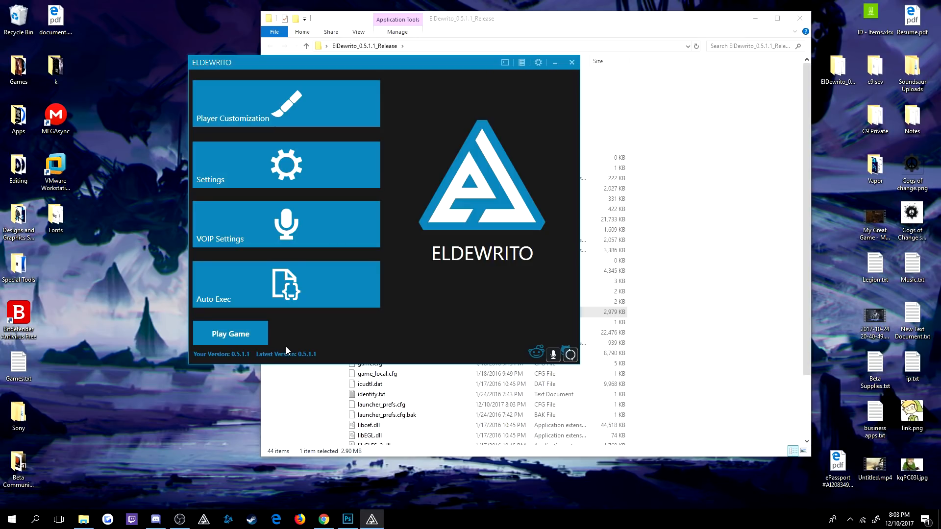
mouse_move(246, 366)
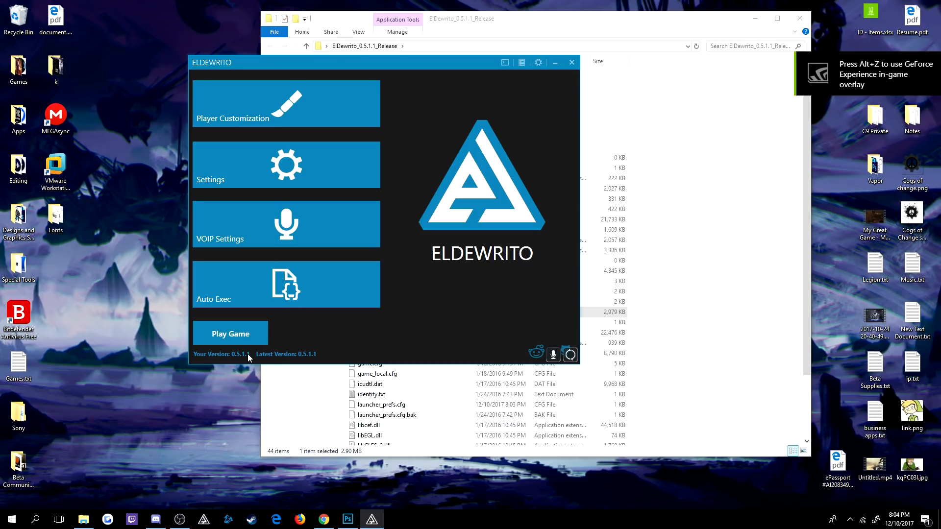
mouse_move(421, 261)
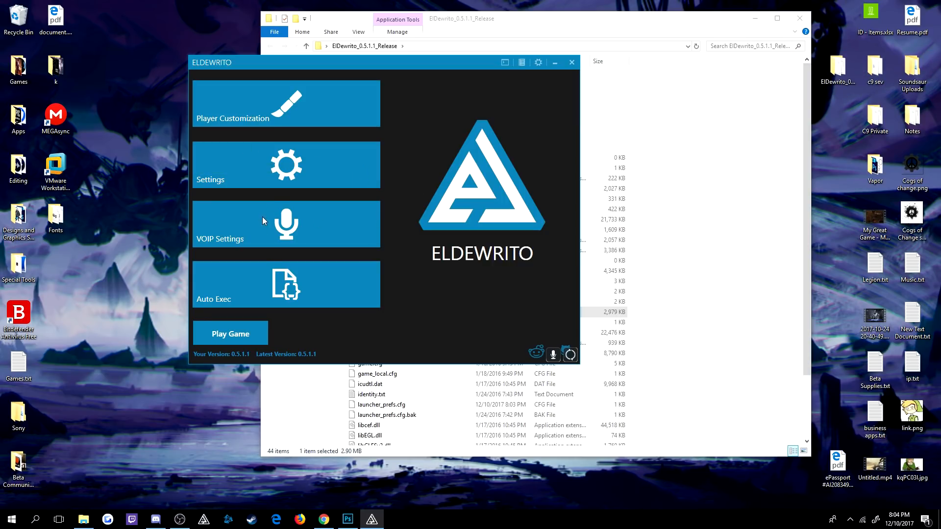
In Settings, name the host server 'My Save' and leave sprint turned off.
left_click(286, 165)
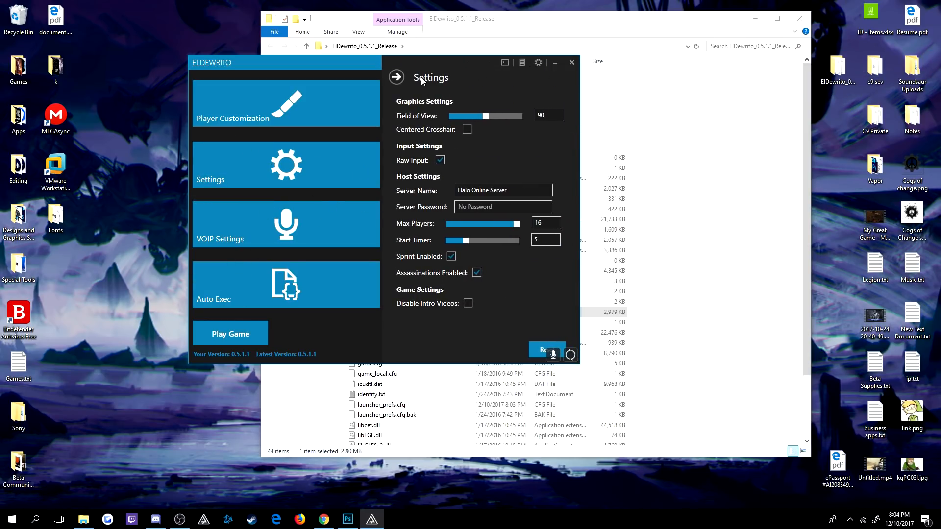
left_click(396, 77)
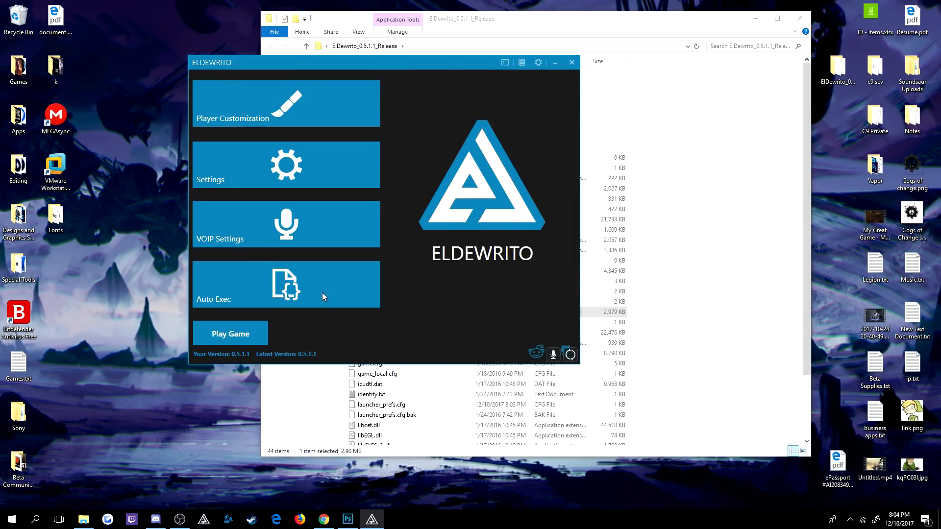
left_click(285, 165)
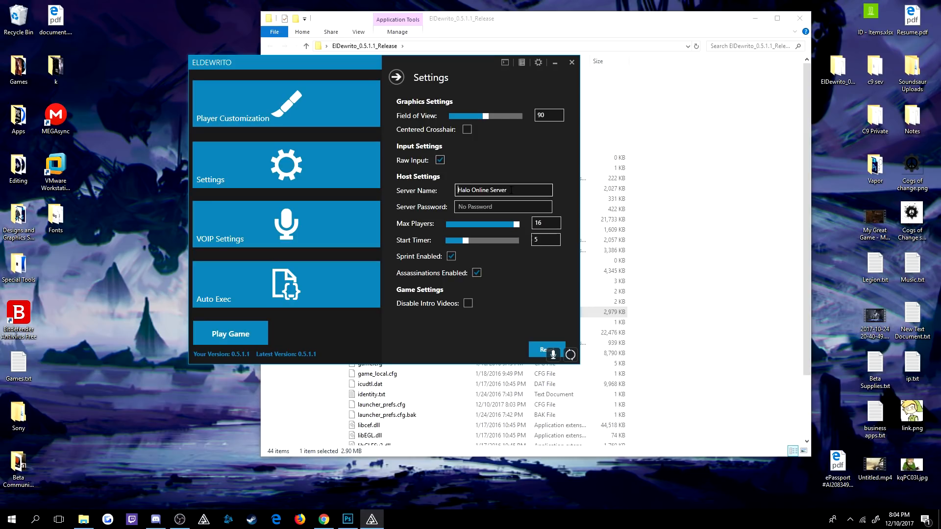
type("My S")
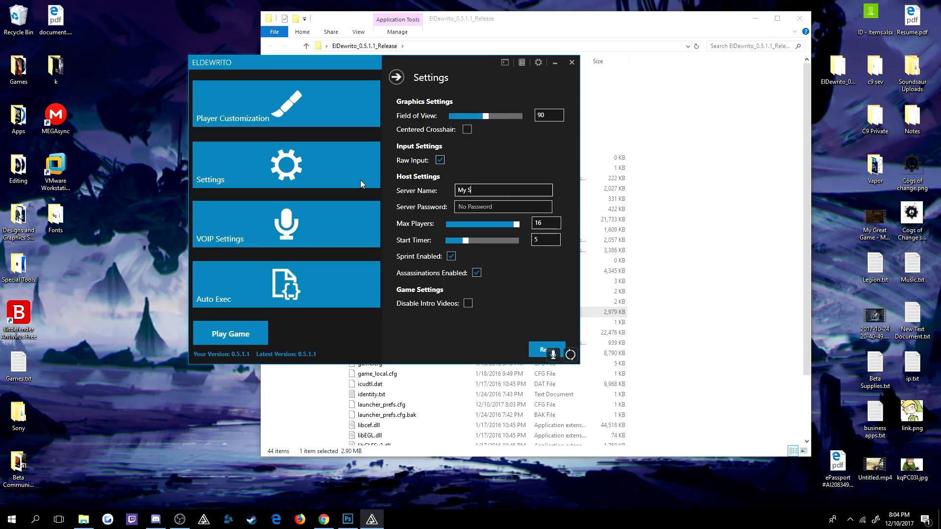
type("ave")
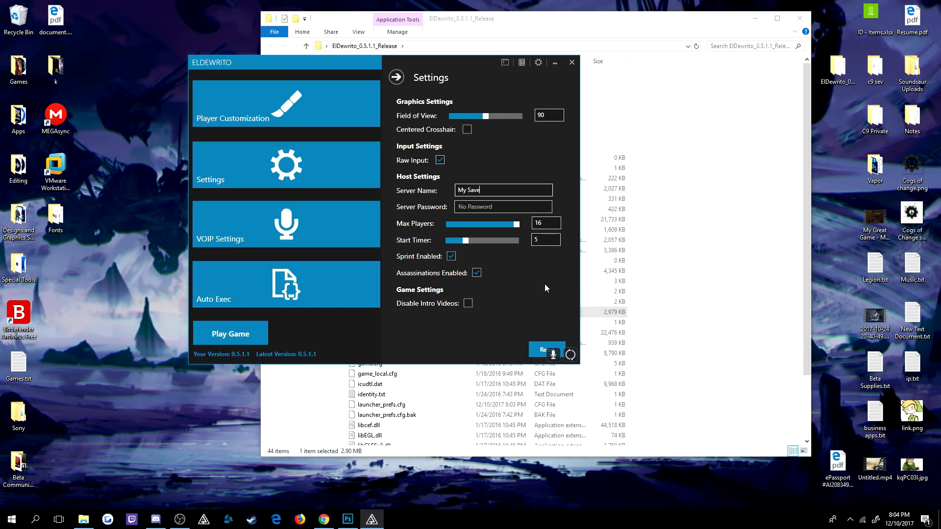
mouse_move(552, 295)
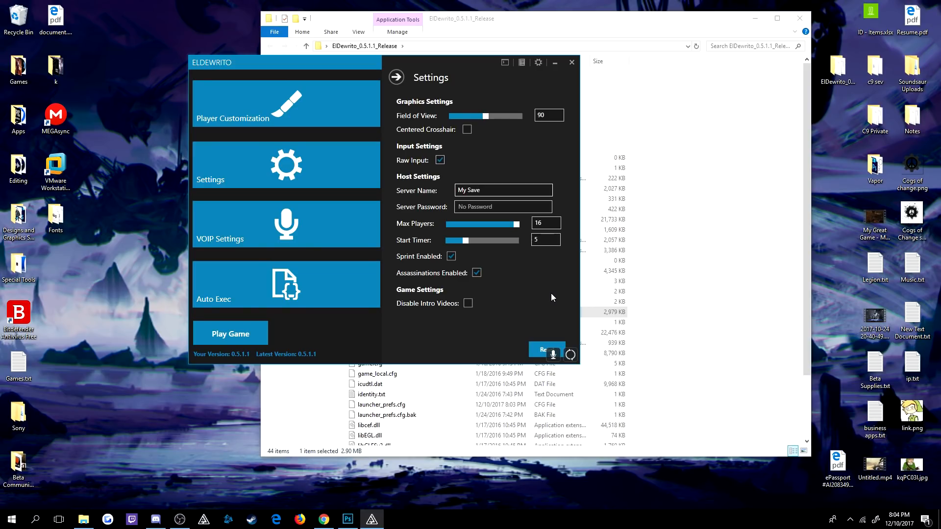
mouse_move(525, 289)
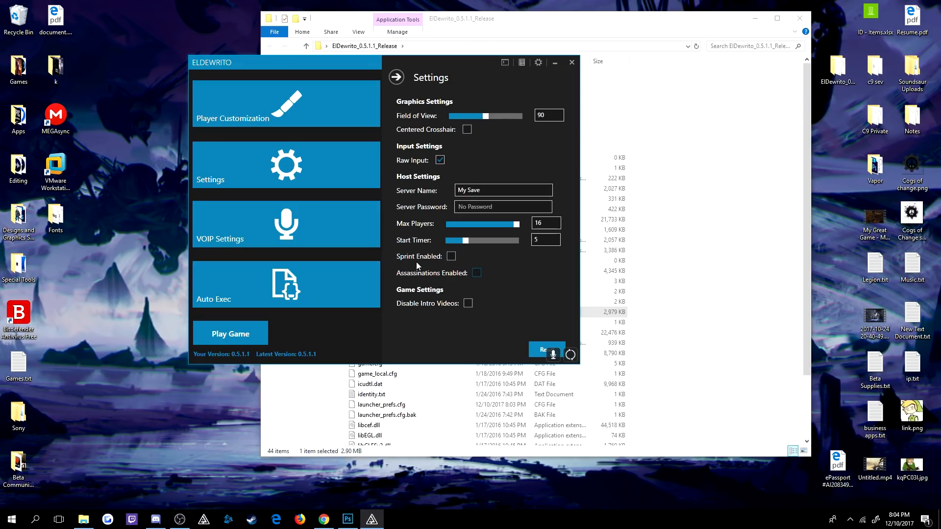
mouse_move(484, 263)
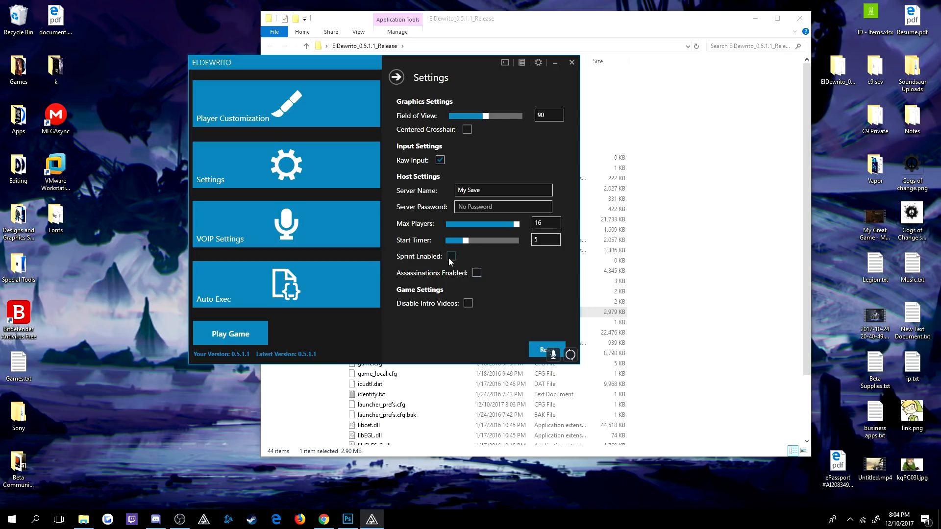
left_click(451, 257)
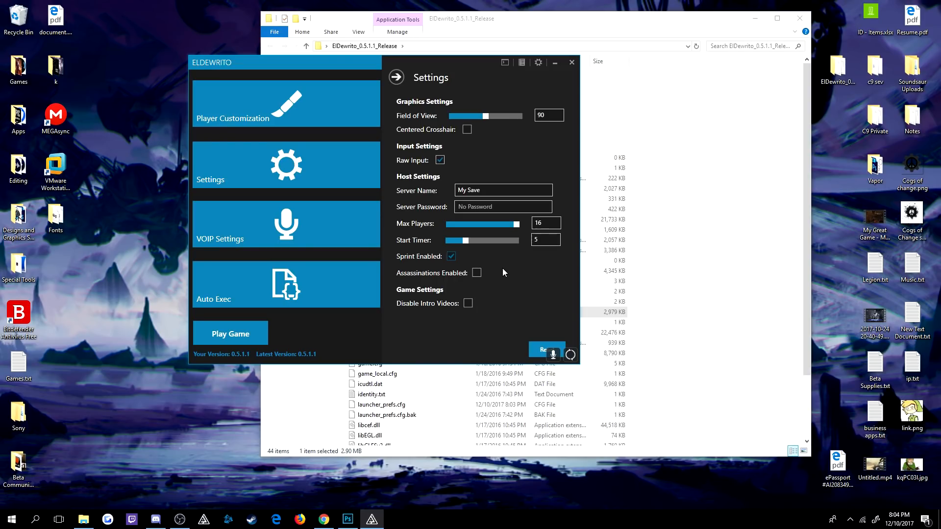
left_click(451, 256)
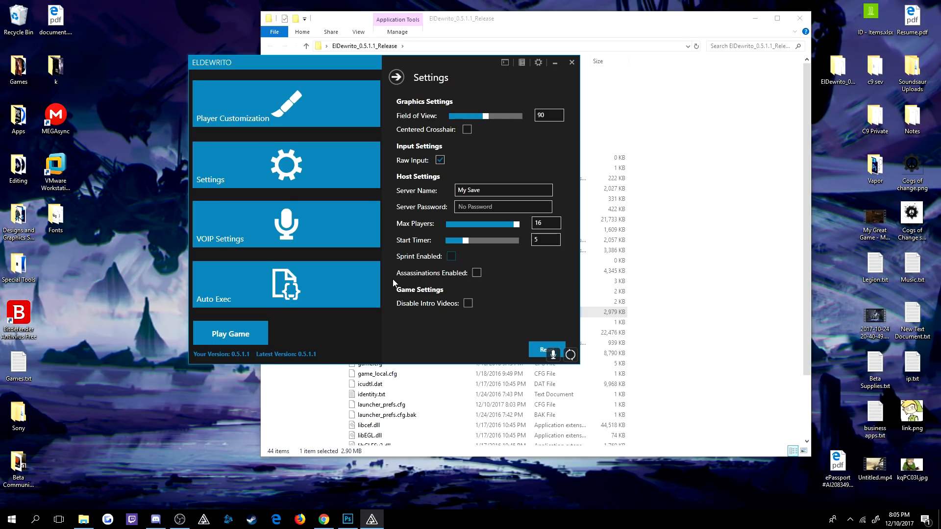
mouse_move(449, 286)
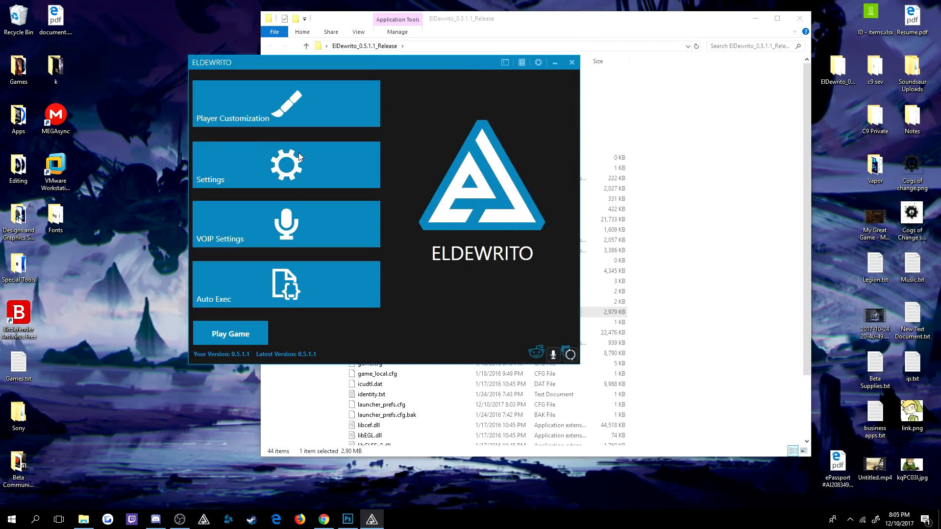
mouse_move(300, 164)
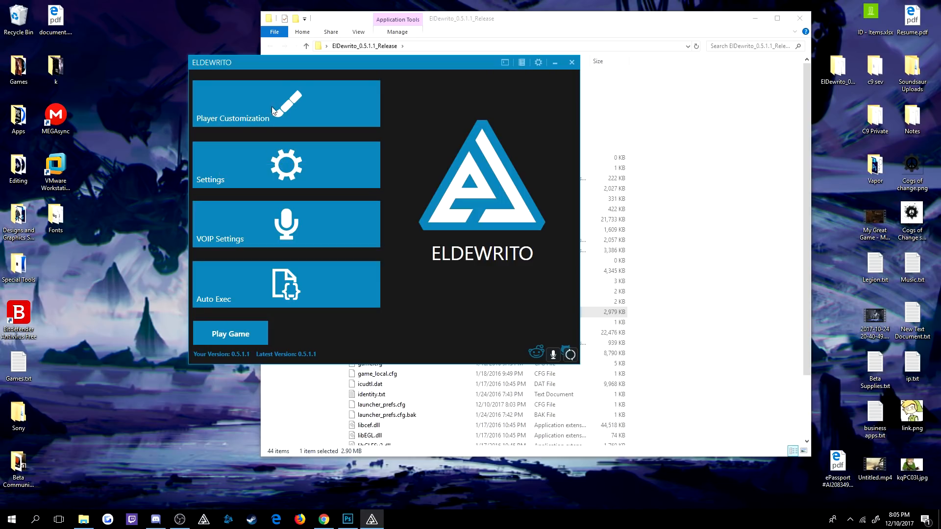
Name the spartan 'Fuckface', pick the Gladiator helmet, and close the launcher.
left_click(271, 111)
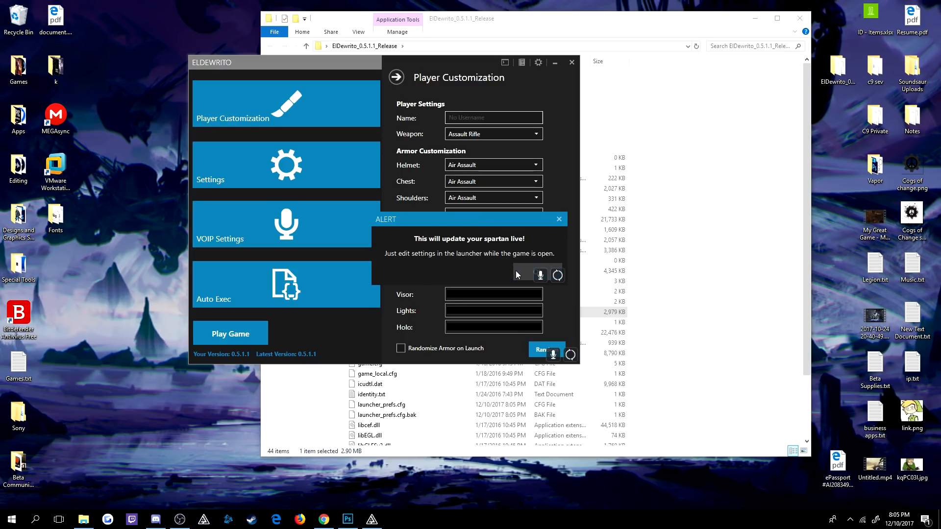
left_click(559, 219)
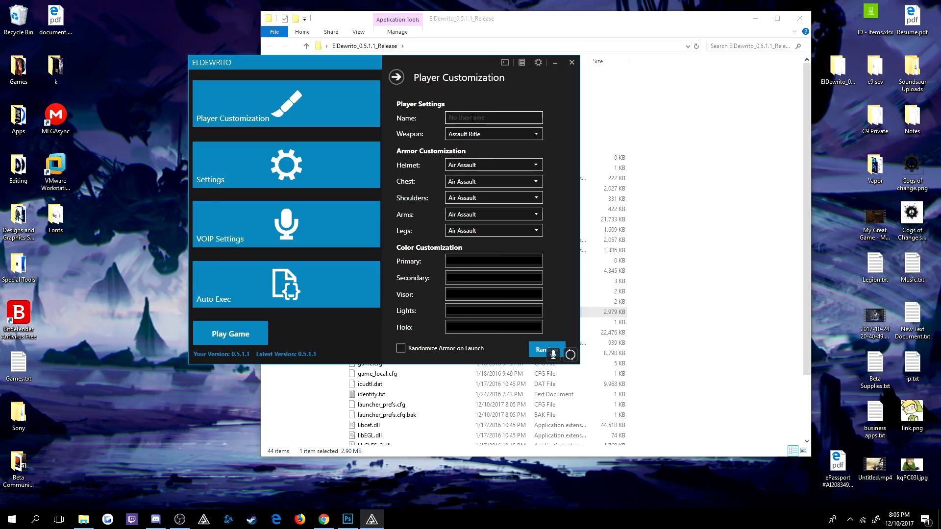
type("Fuck")
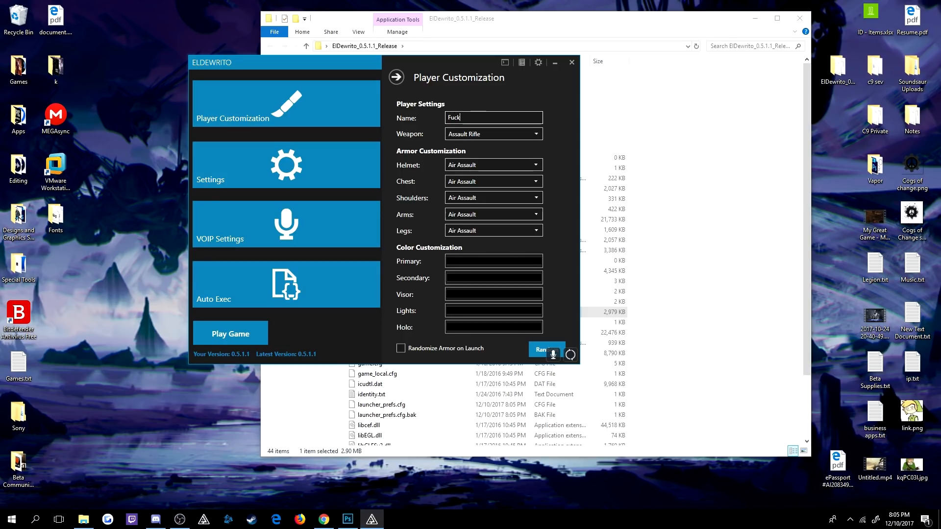
type("face")
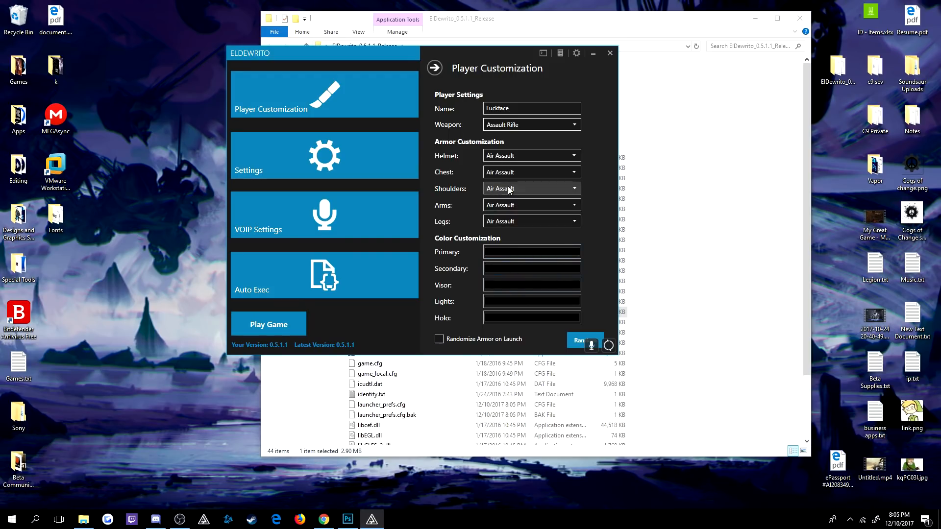
mouse_move(395, 116)
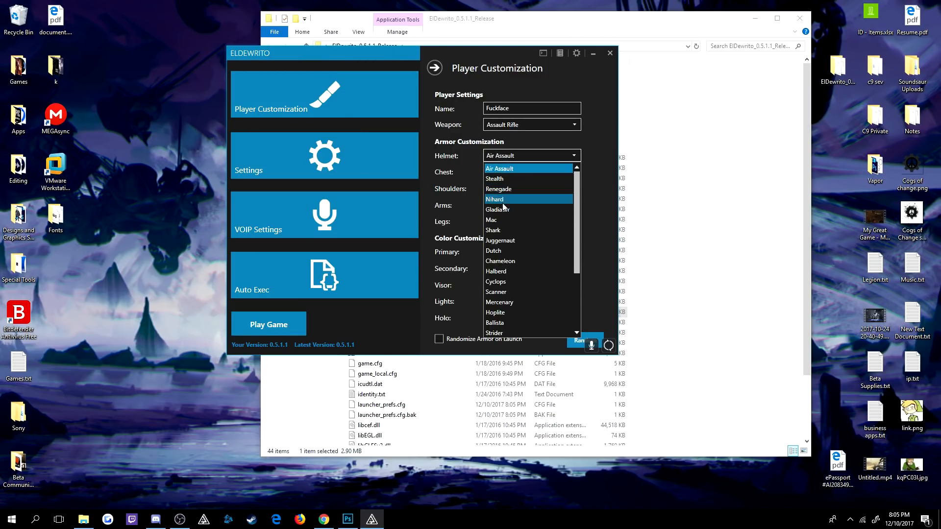
left_click(497, 209)
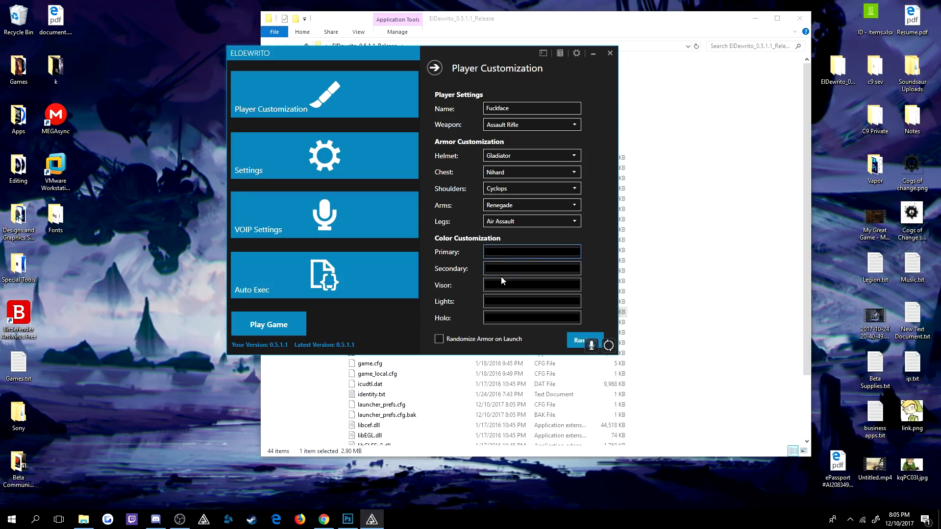
mouse_move(623, 90)
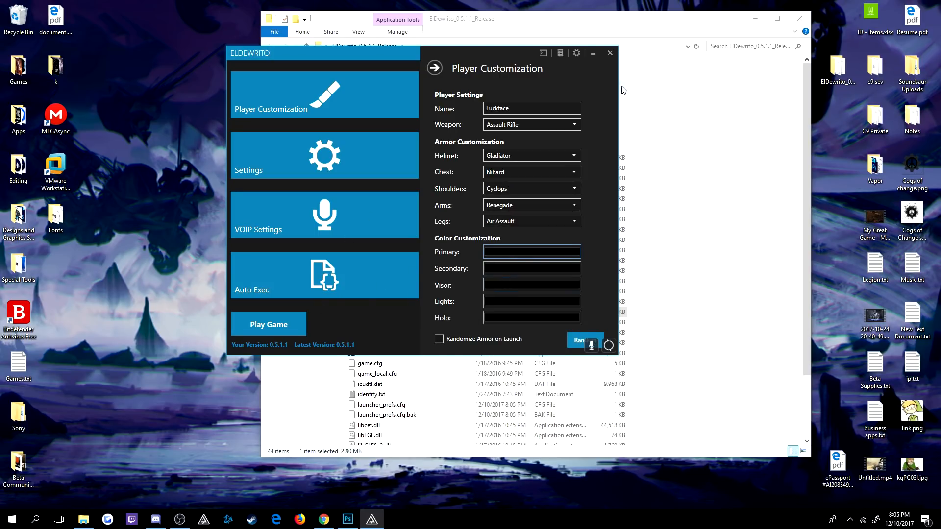
left_click(610, 53)
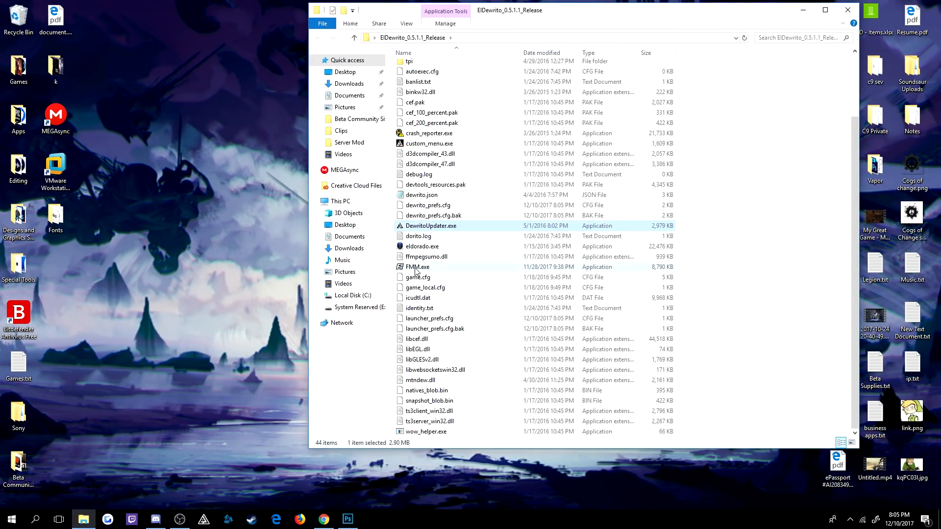
Launch FMM.exe from the ElDewrito_0.5.1.1_Release folder and accept the unsupported-mods warning.
left_click(417, 267)
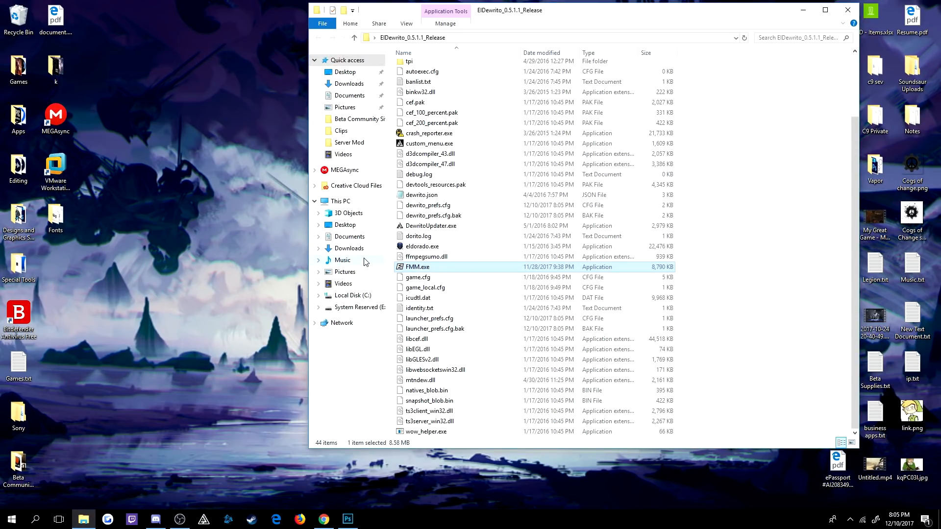
double_click(417, 266)
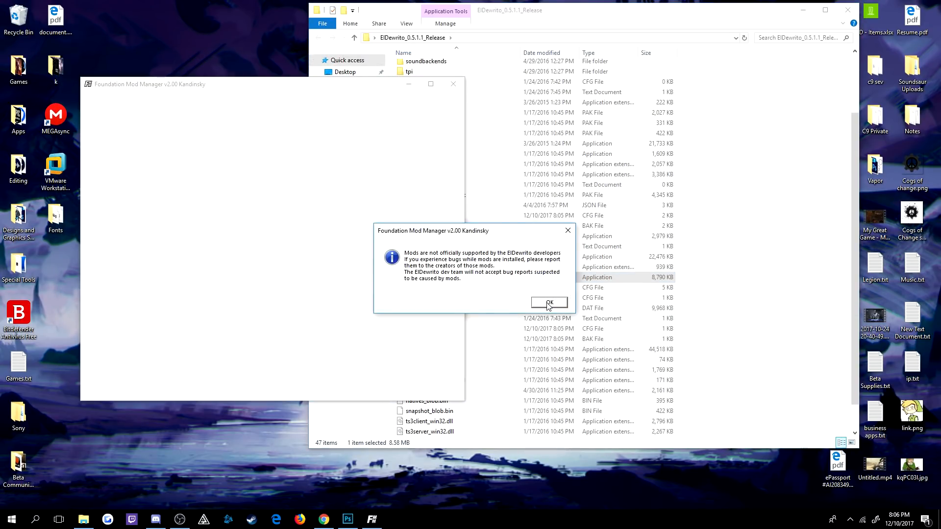
left_click(547, 302)
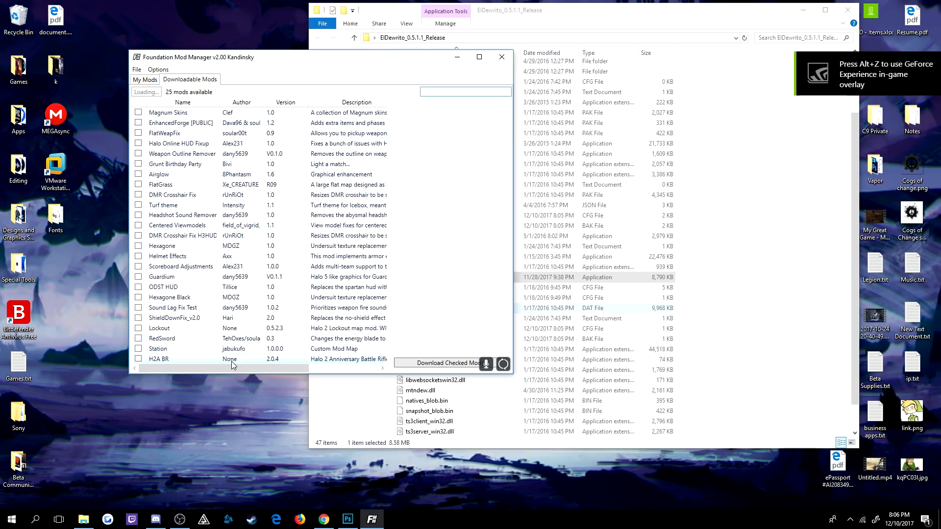
Scroll through Downloadable Mods and check Brightness Fix for download.
scroll("down", 3)
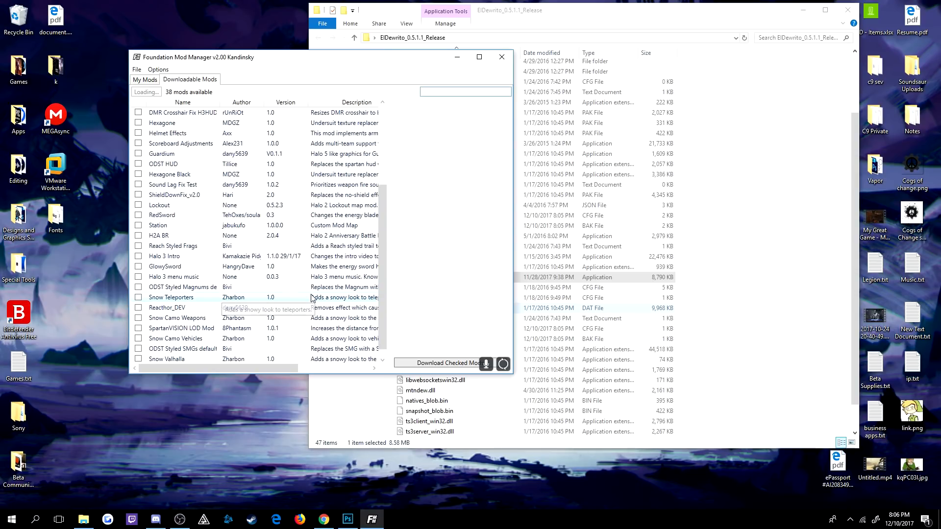
scroll("down", 3)
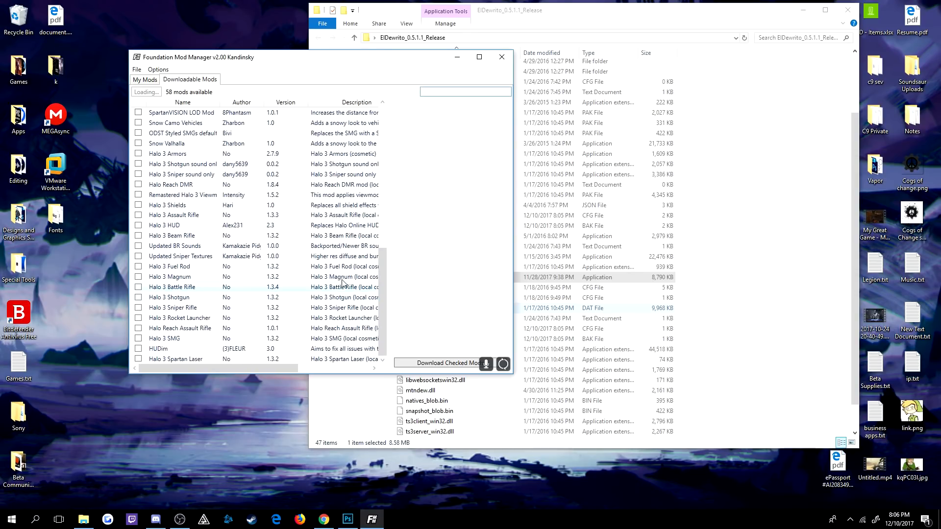
left_click(145, 92)
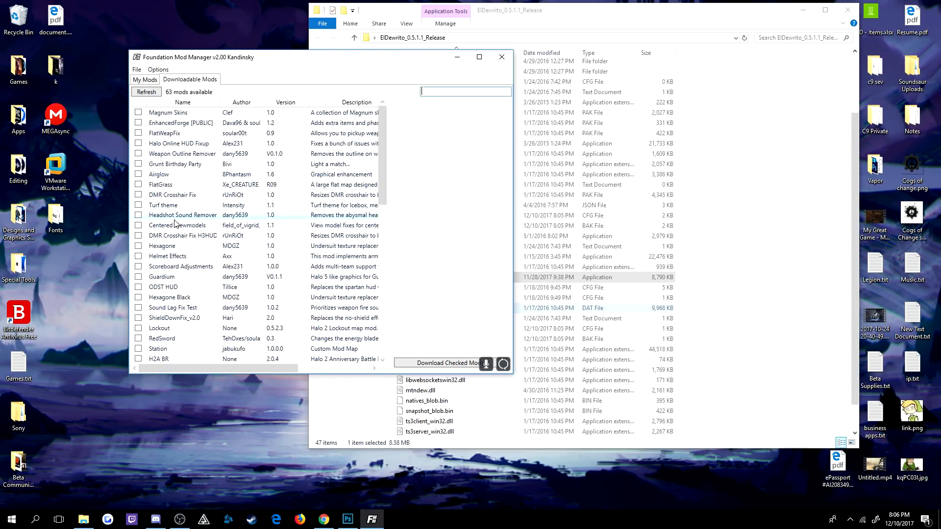
scroll("down", 3)
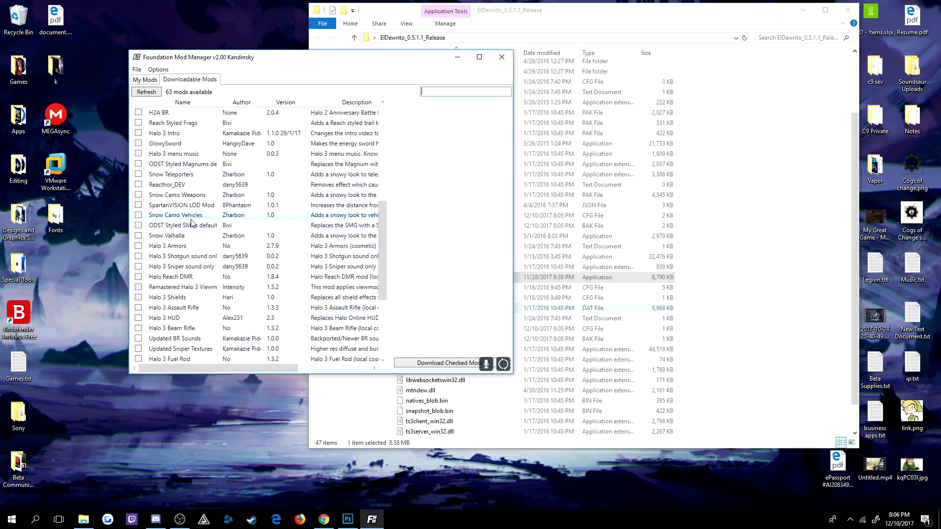
scroll("down", 3)
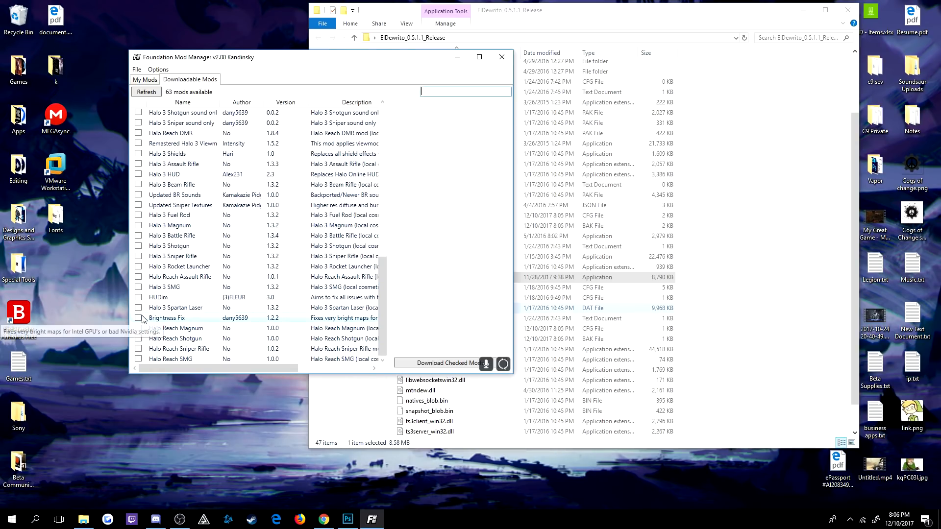
left_click(138, 318)
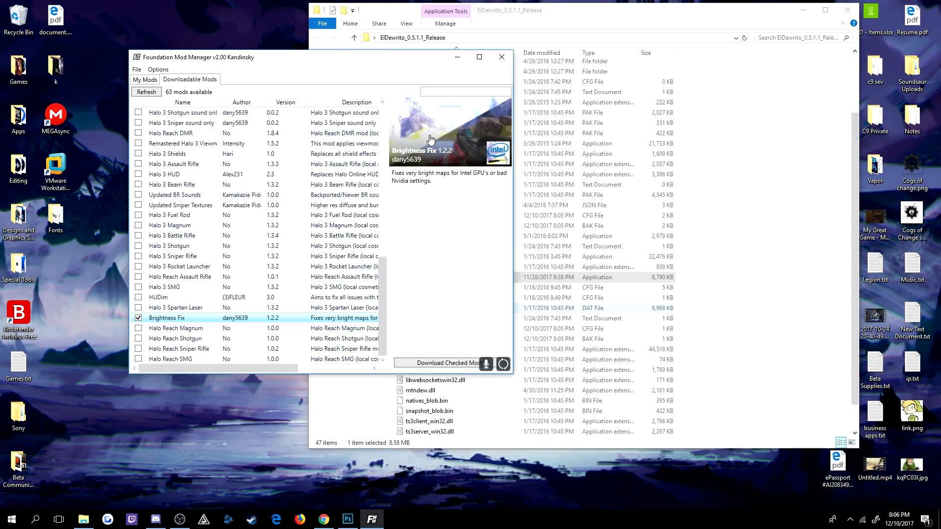
mouse_move(447, 139)
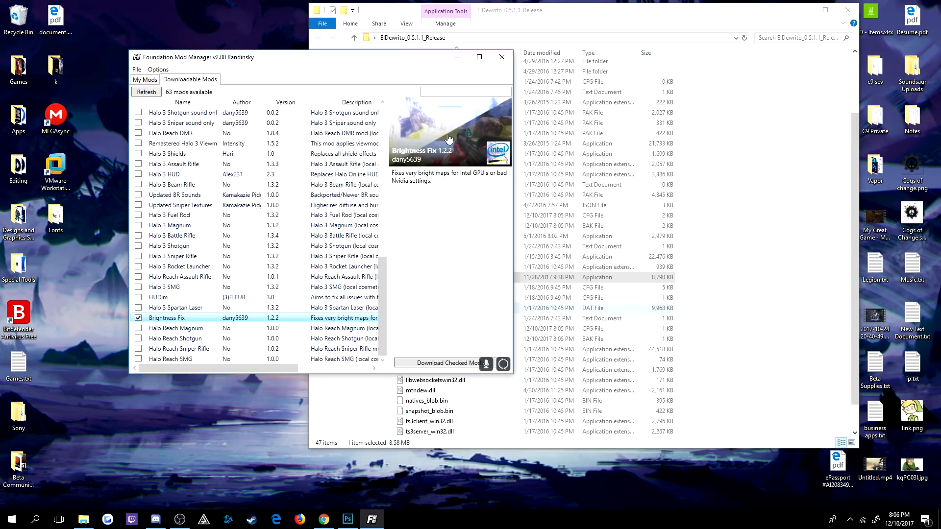
mouse_move(494, 129)
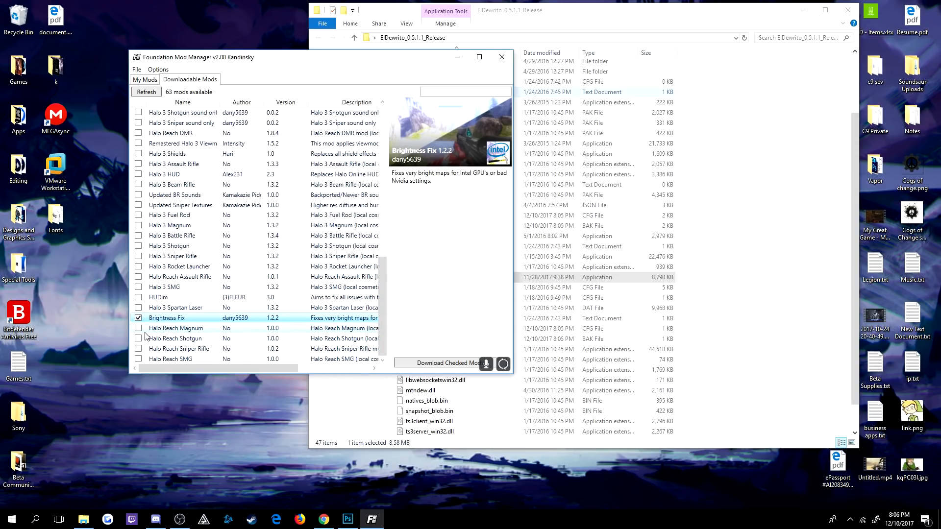
Check the Halo Reach Magnum for download and uncheck the Hexagone Black mod.
left_click(177, 328)
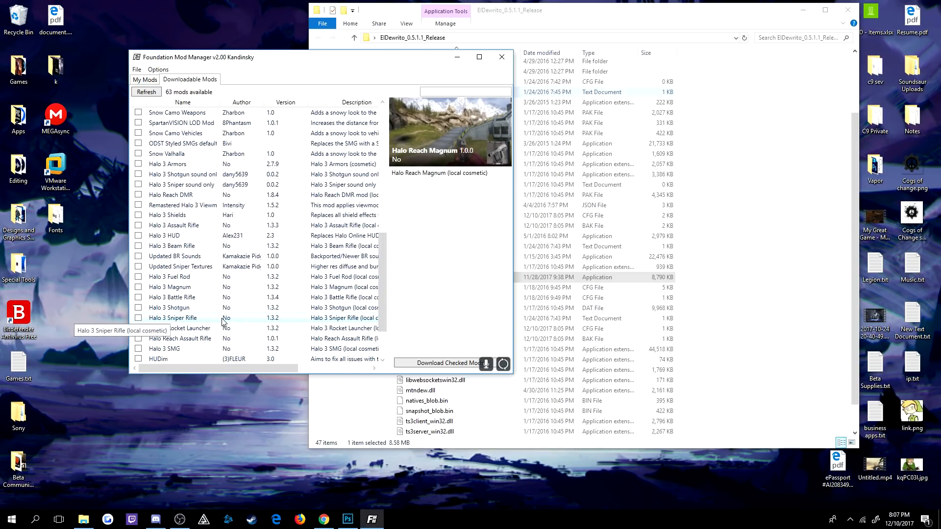
mouse_move(159, 328)
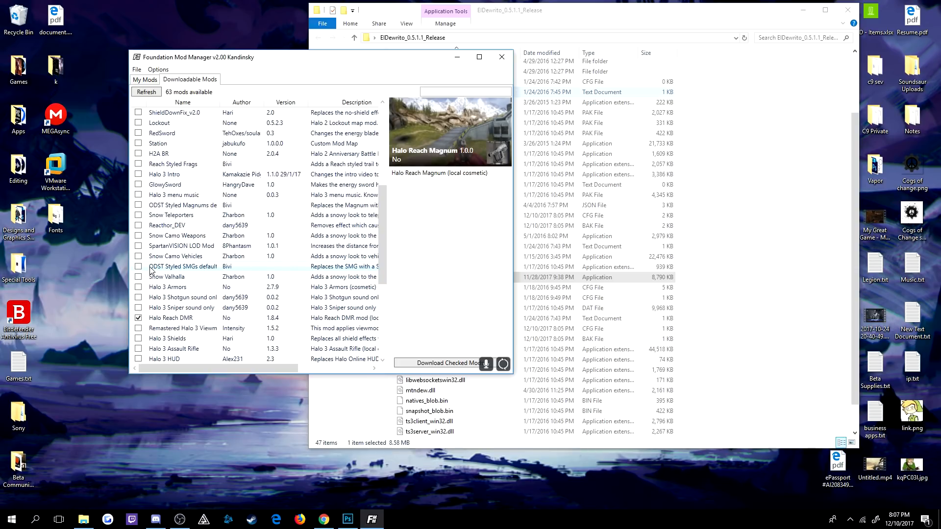
mouse_move(168, 286)
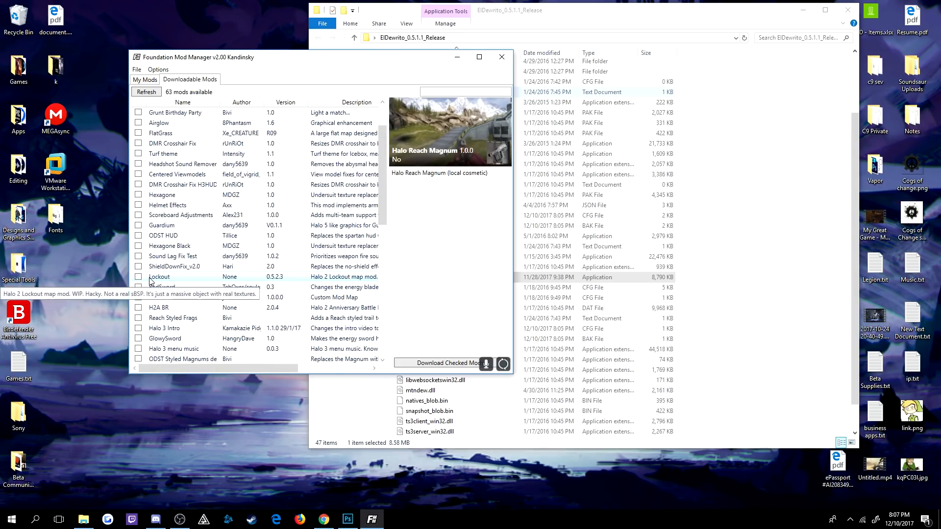
mouse_move(141, 248)
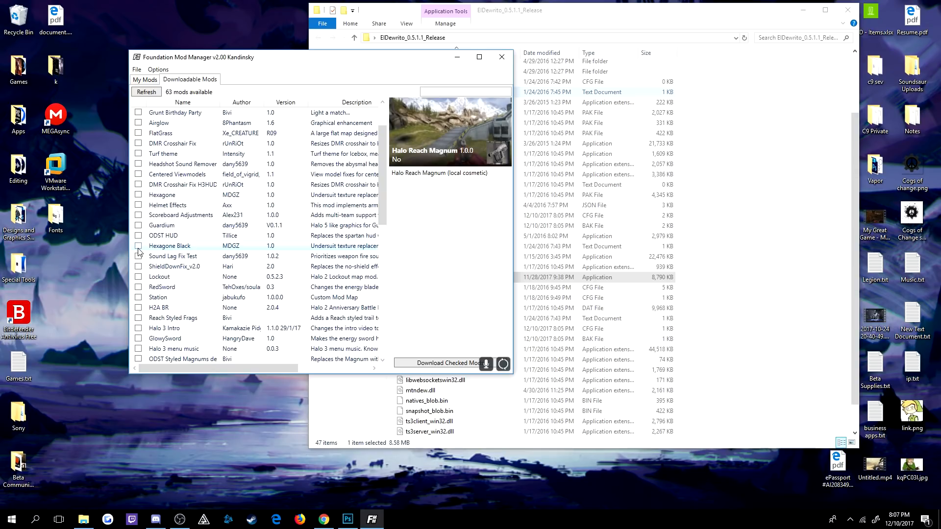
mouse_move(140, 247)
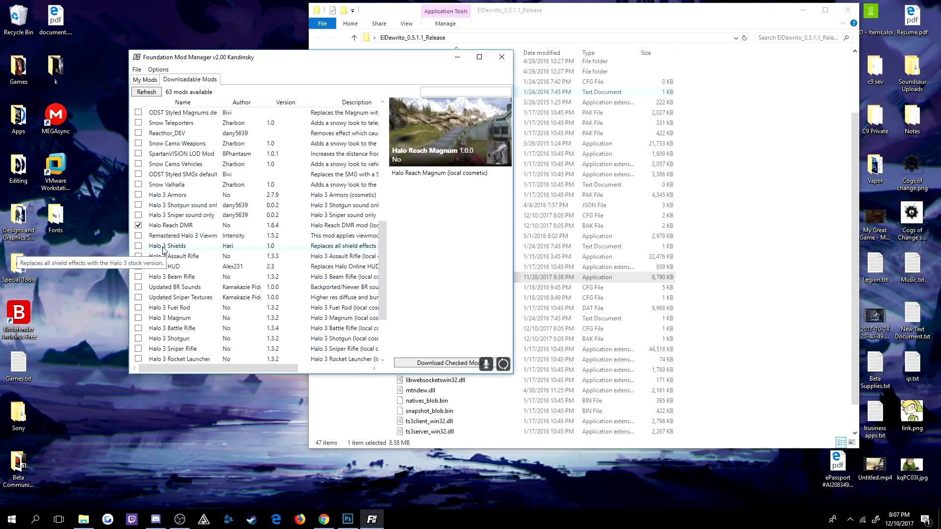
scroll("down", 3)
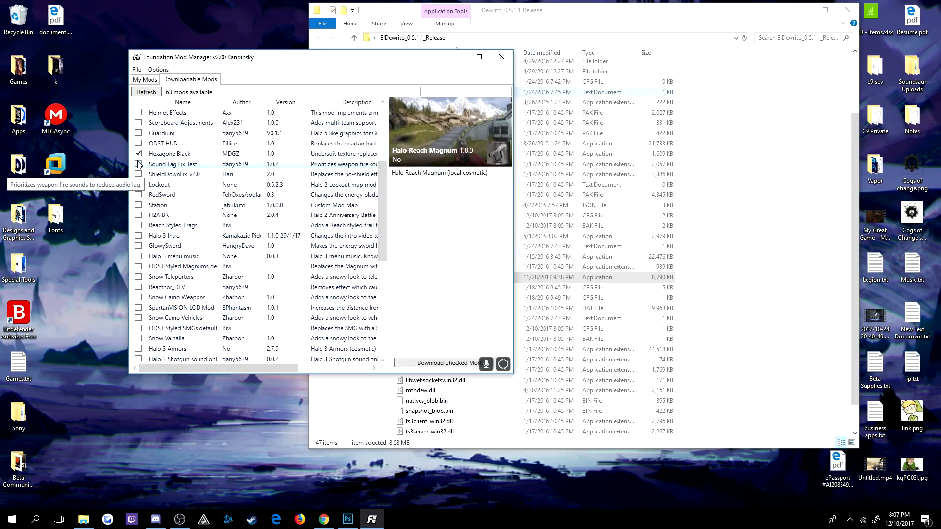
left_click(169, 154)
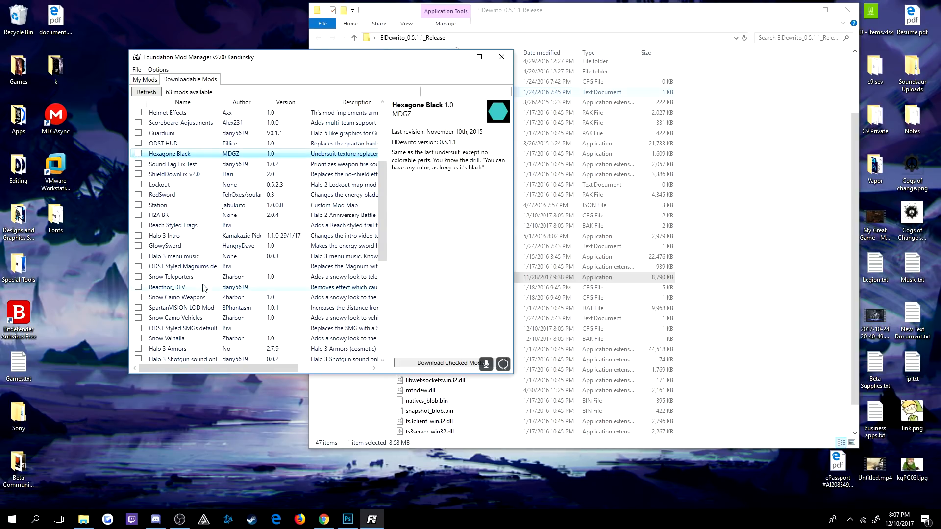
scroll("down", 3)
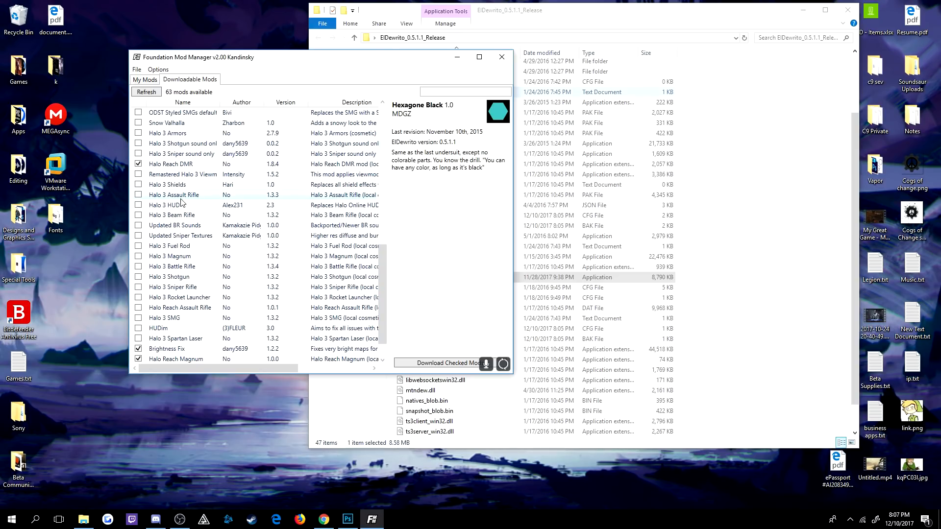
scroll("down", 3)
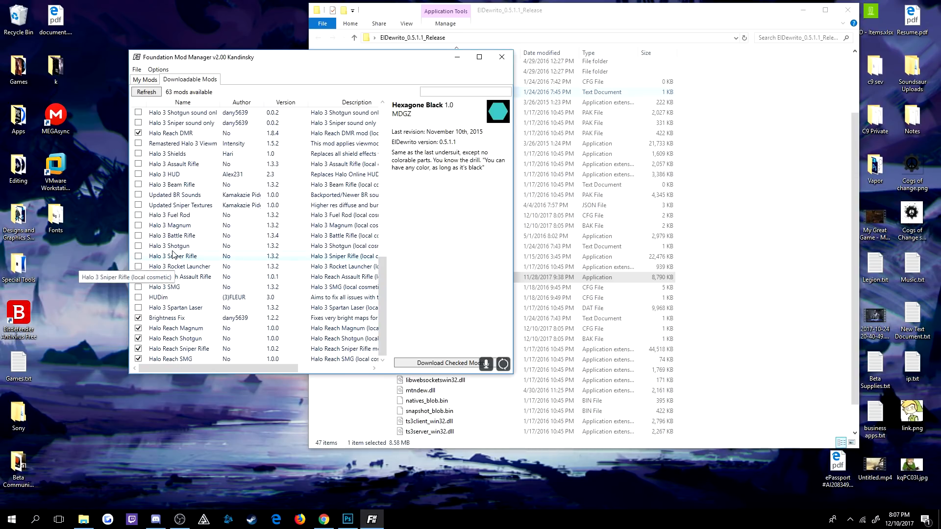
mouse_move(178, 189)
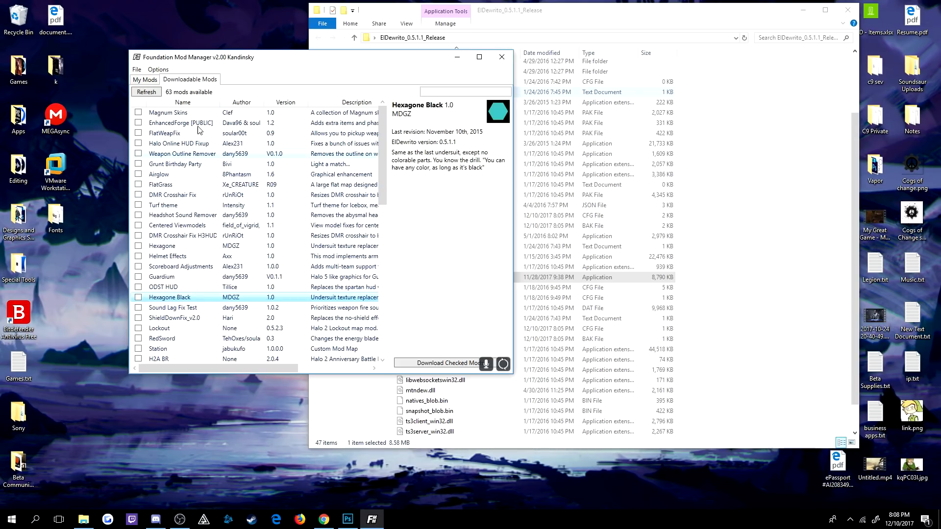
Scroll the mod list and view the Helmet Effects mod details.
scroll("down", 3)
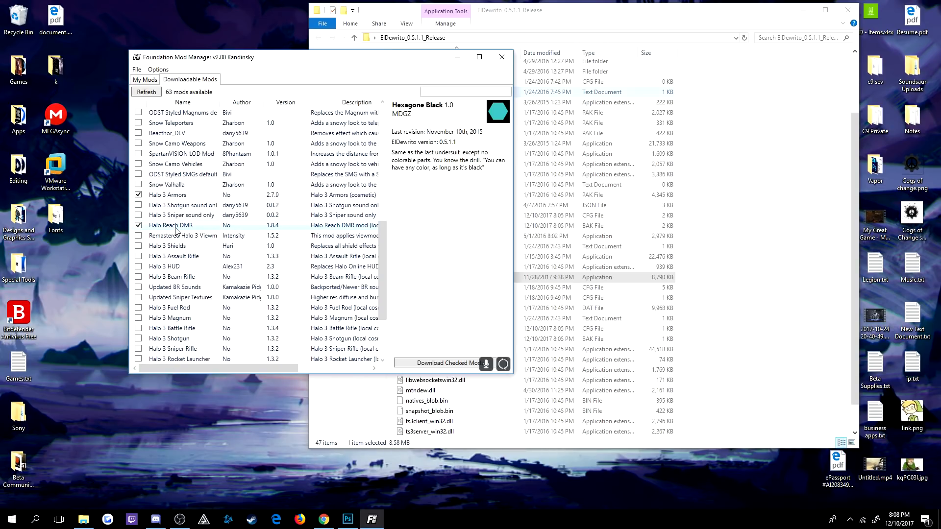
scroll("down", 3)
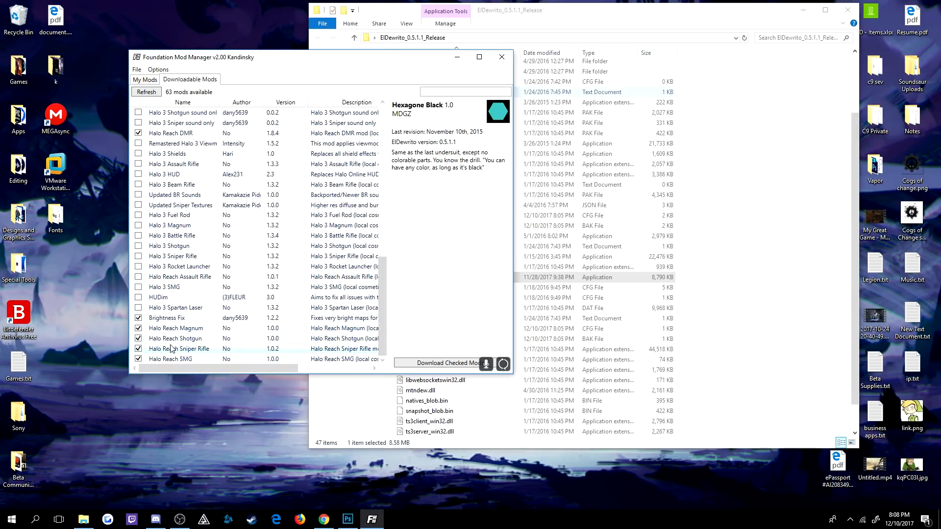
mouse_move(167, 325)
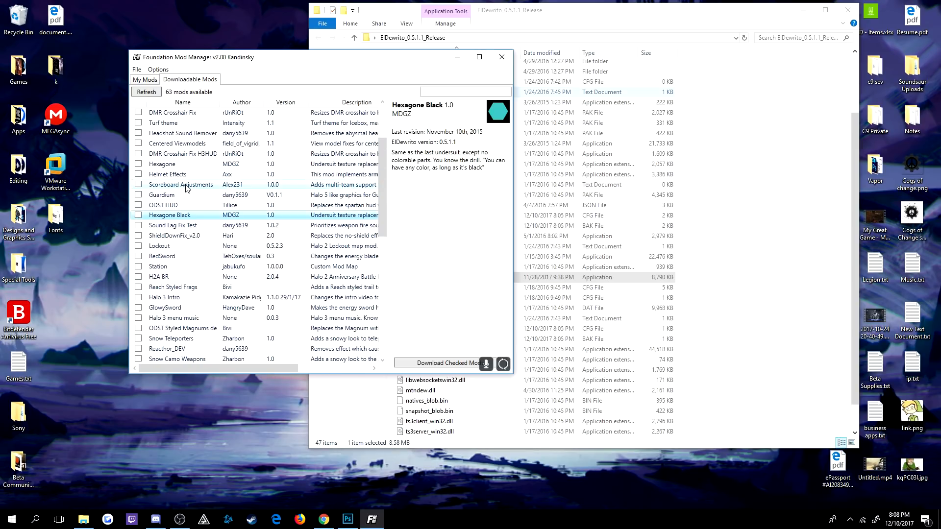
scroll("up", 3)
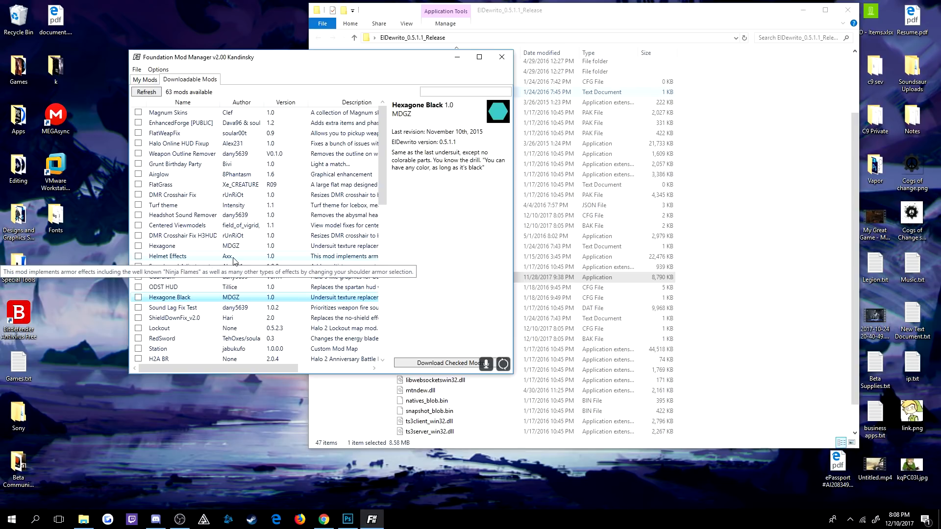
left_click(168, 256)
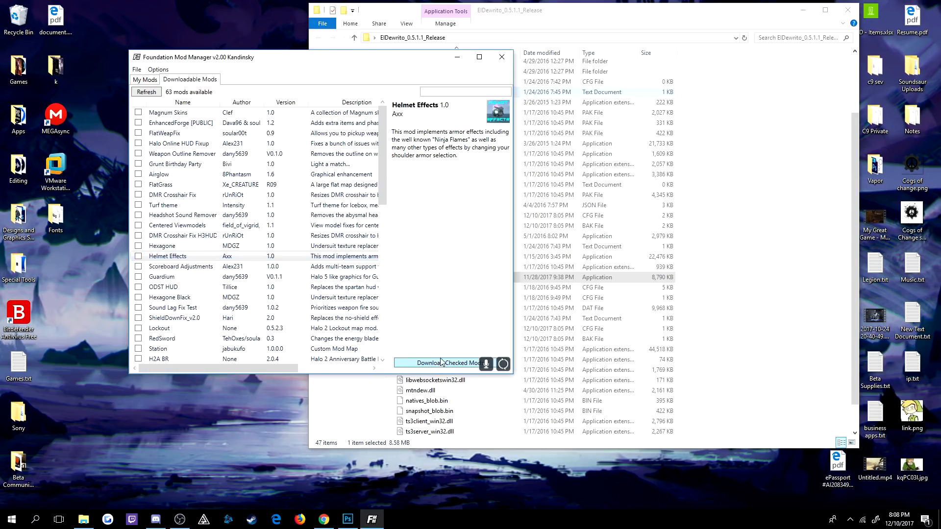
Download the seven checked mods, then dismiss the completion notice and close the log.
left_click(442, 363)
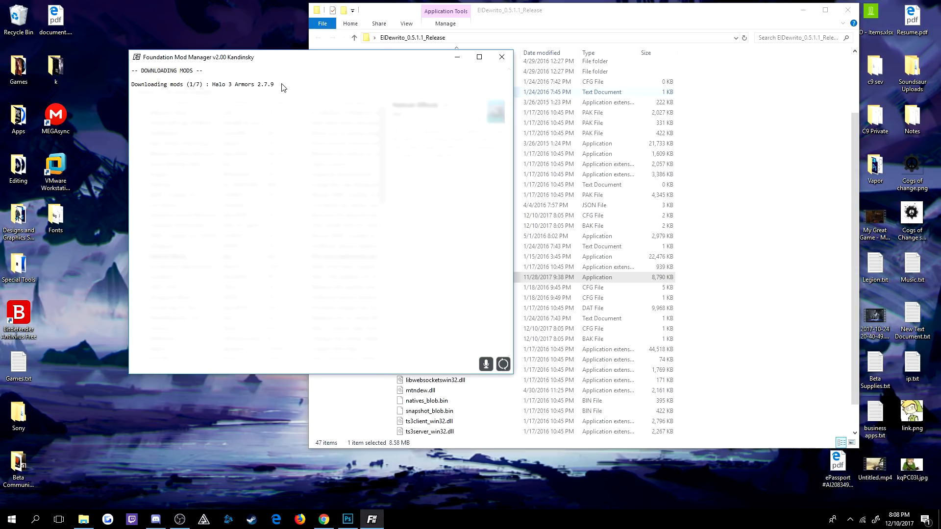
mouse_move(343, 248)
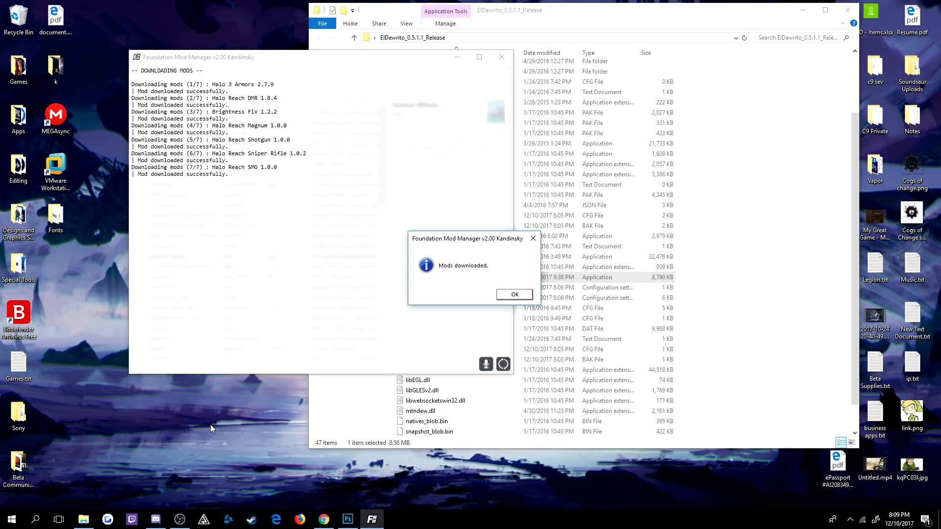
mouse_move(279, 401)
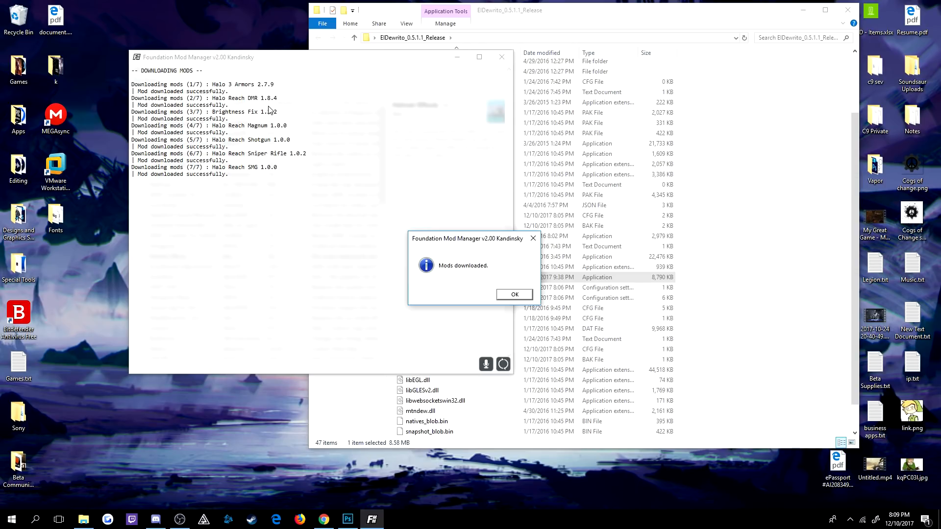
mouse_move(381, 149)
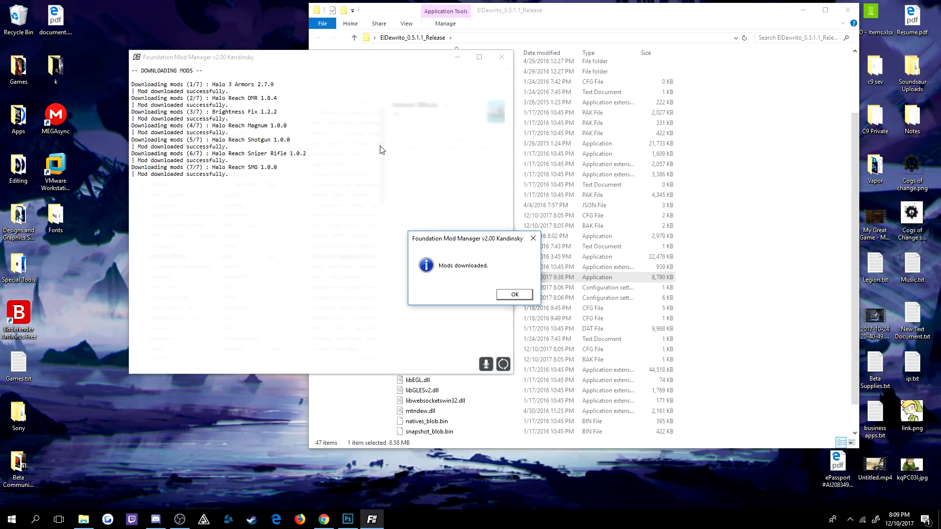
left_click(514, 294)
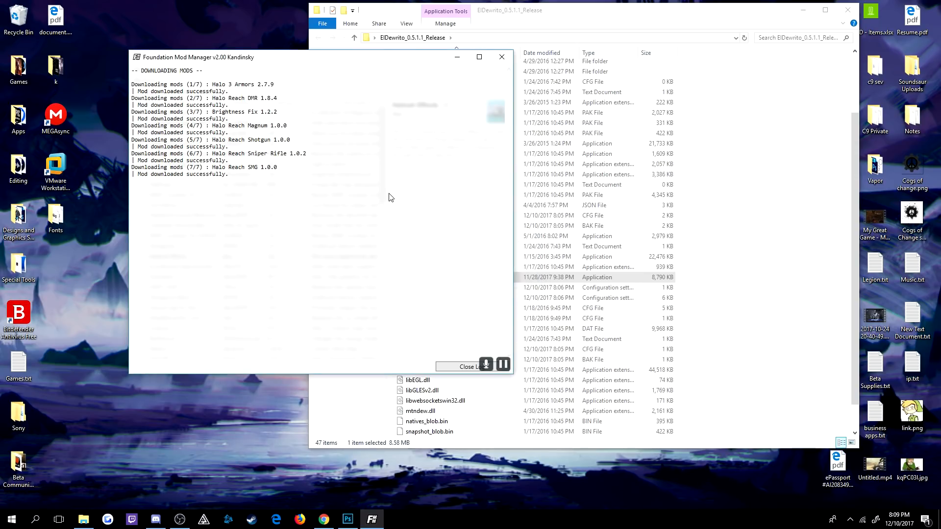
left_click(465, 367)
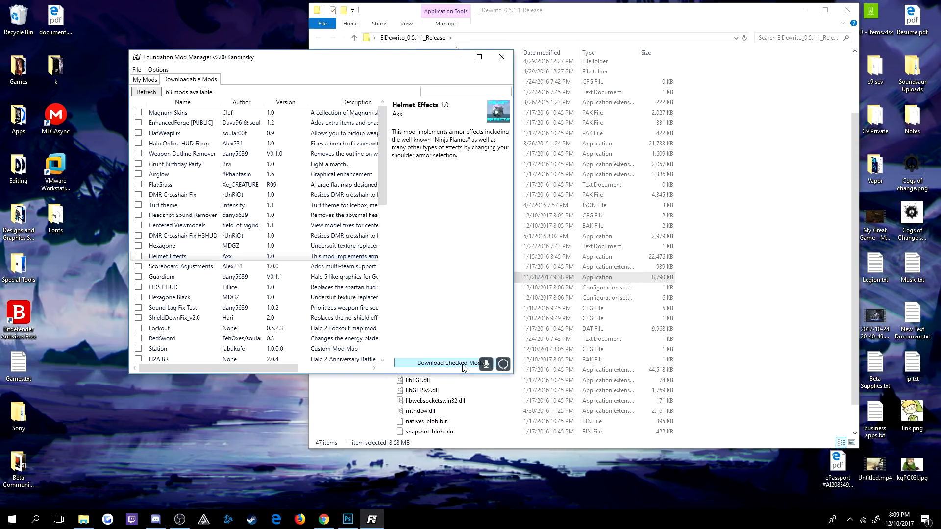
In My Mods, check only Brightness Fix, review Halo 3 Armors and Brightness Fix, and apply.
left_click(144, 80)
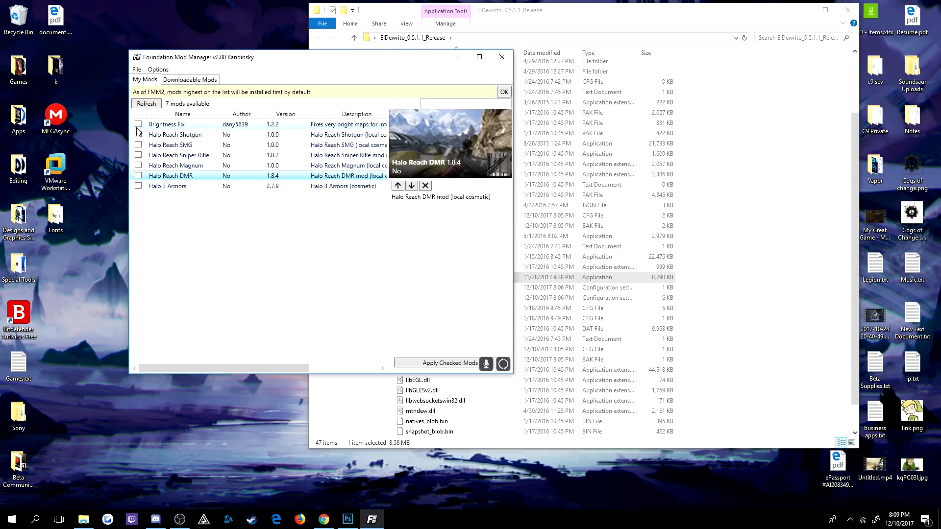
left_click(139, 124)
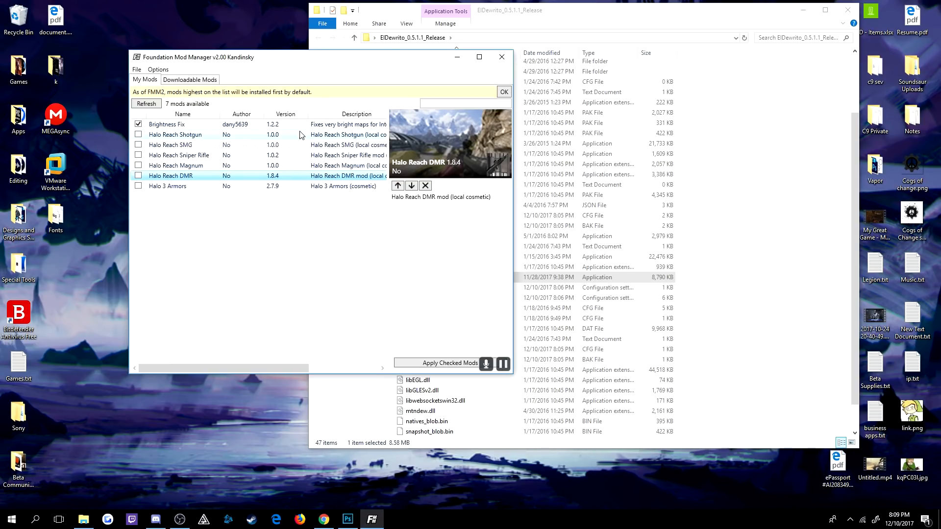
left_click(167, 185)
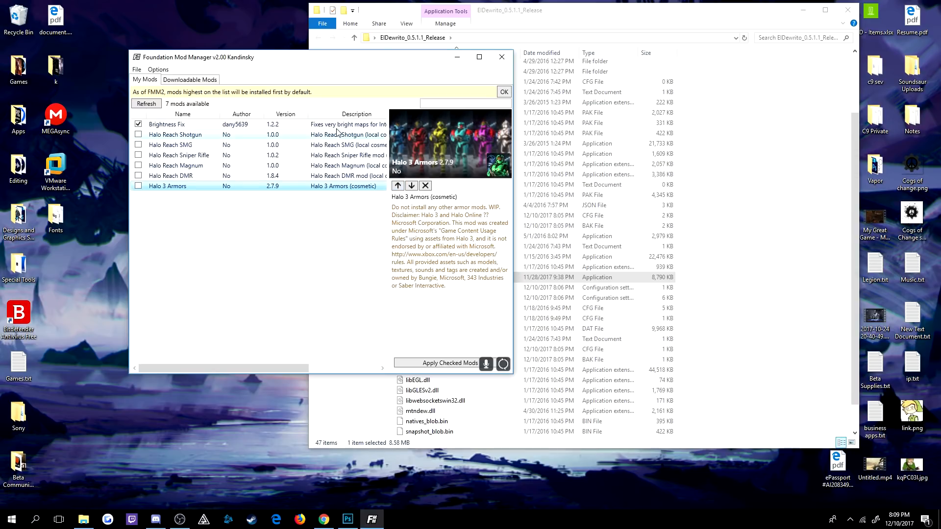
left_click(167, 124)
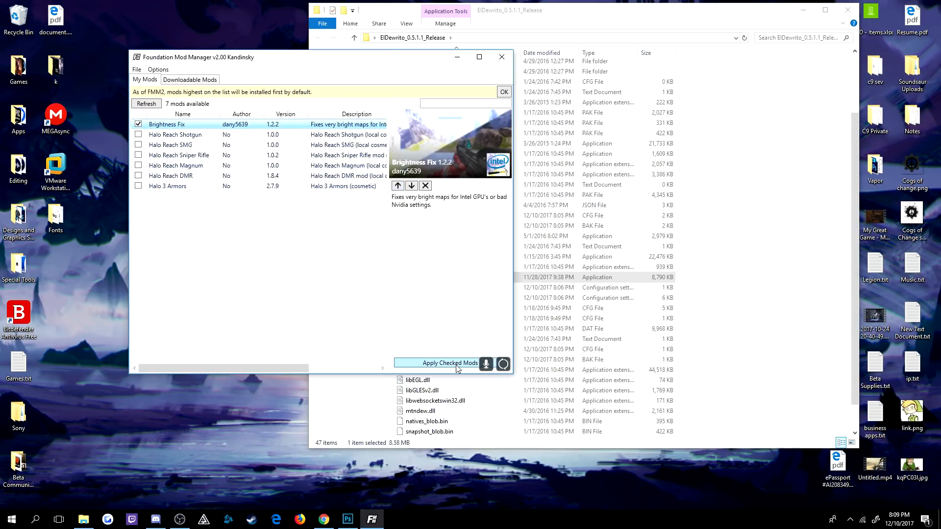
left_click(447, 363)
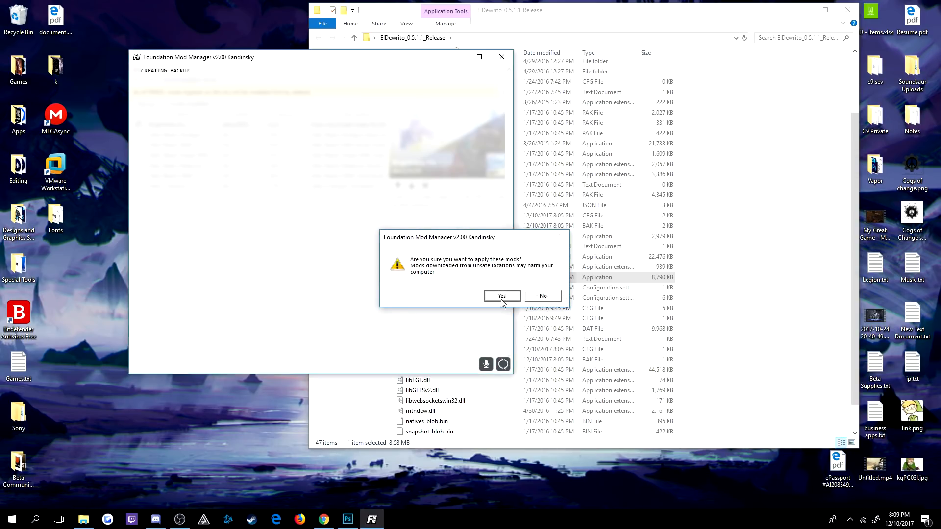
Confirm the backup and Brightness Fix install, then dismiss the notice and close the log.
left_click(502, 296)
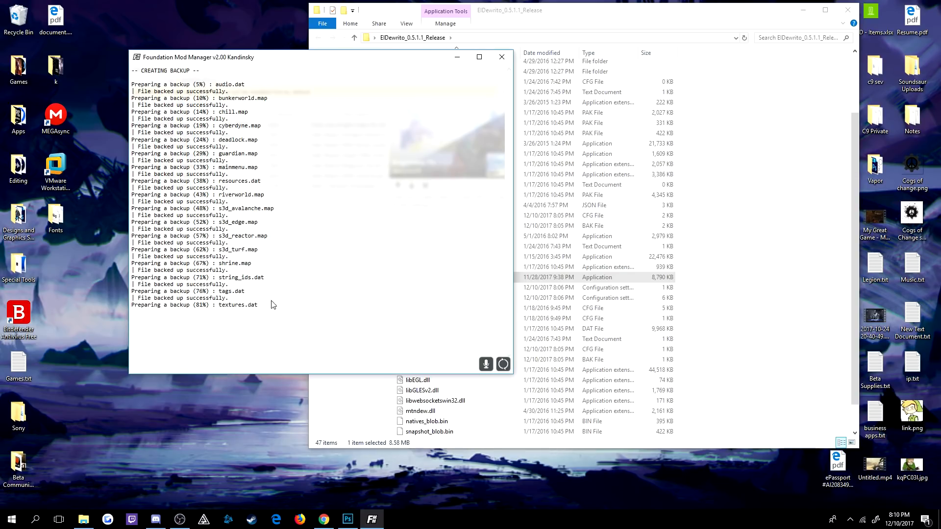
mouse_move(334, 96)
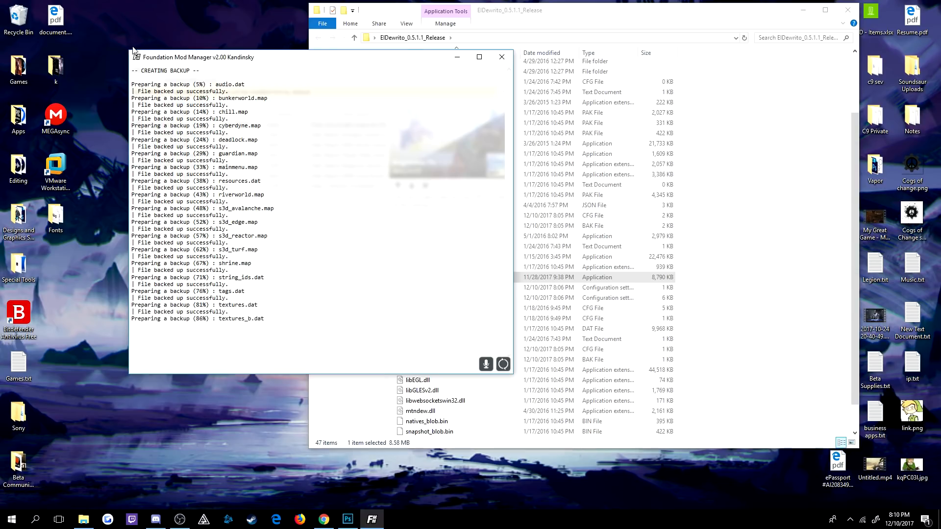
mouse_move(217, 353)
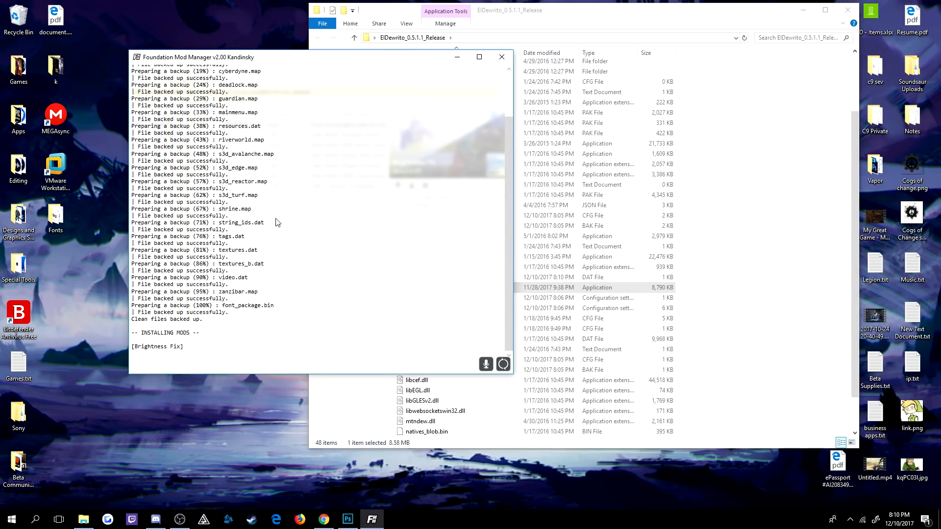
mouse_move(226, 180)
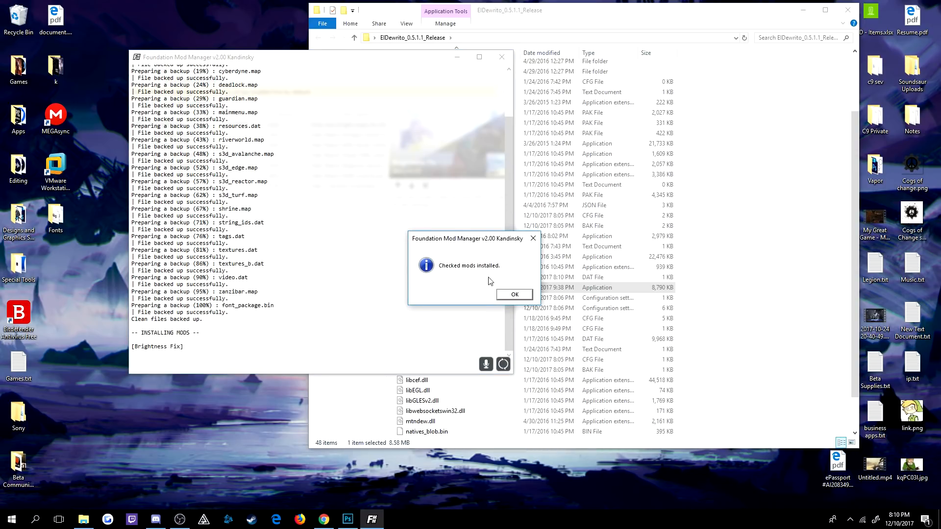
left_click(514, 294)
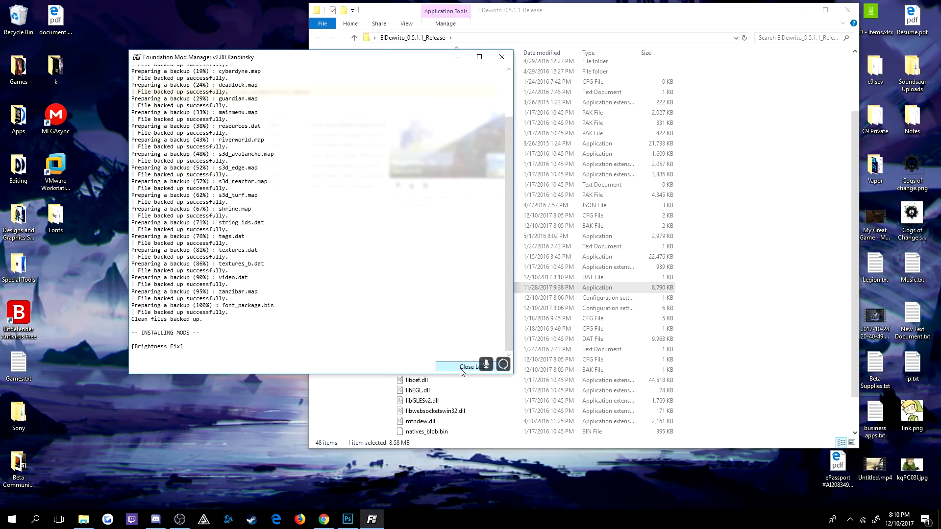
left_click(460, 366)
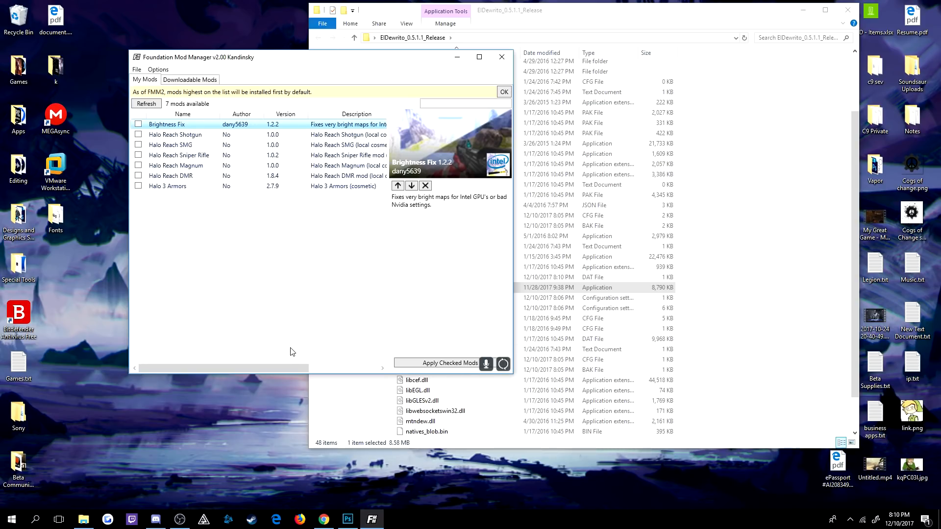
mouse_move(311, 179)
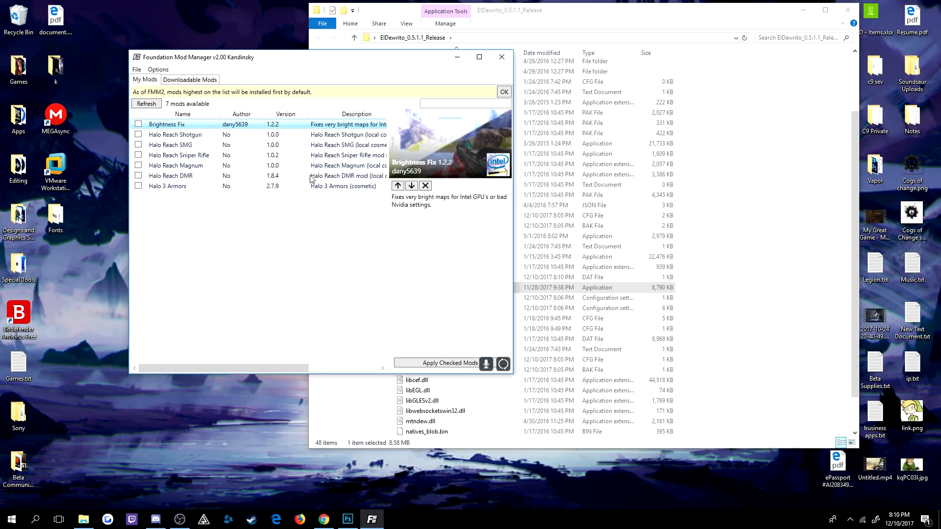
mouse_move(501, 57)
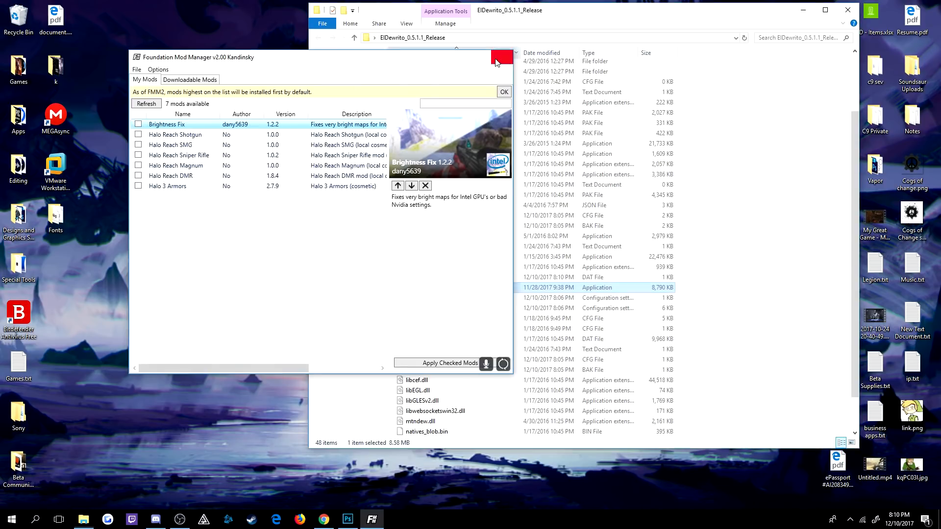
Close Foundation Mod Manager to return to the ElDewrito_0.5.1.1_Release folder.
left_click(502, 57)
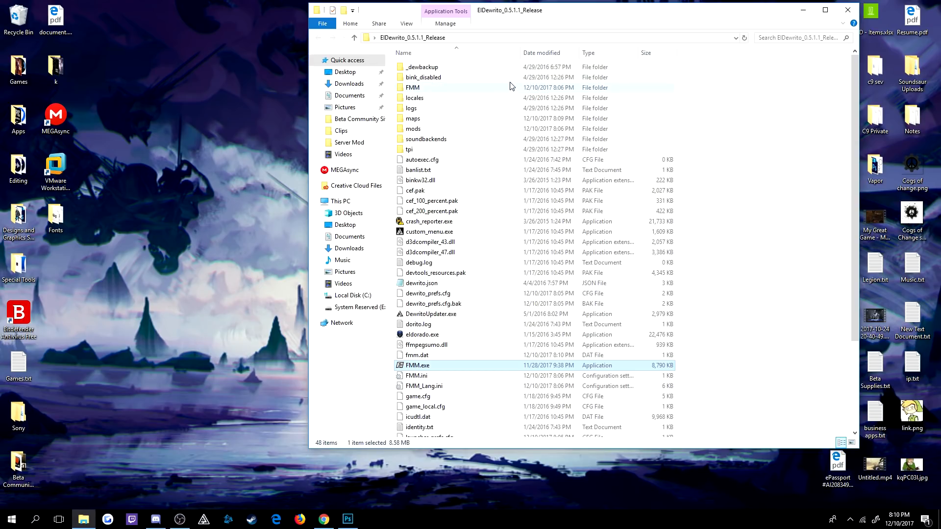
mouse_move(542, 128)
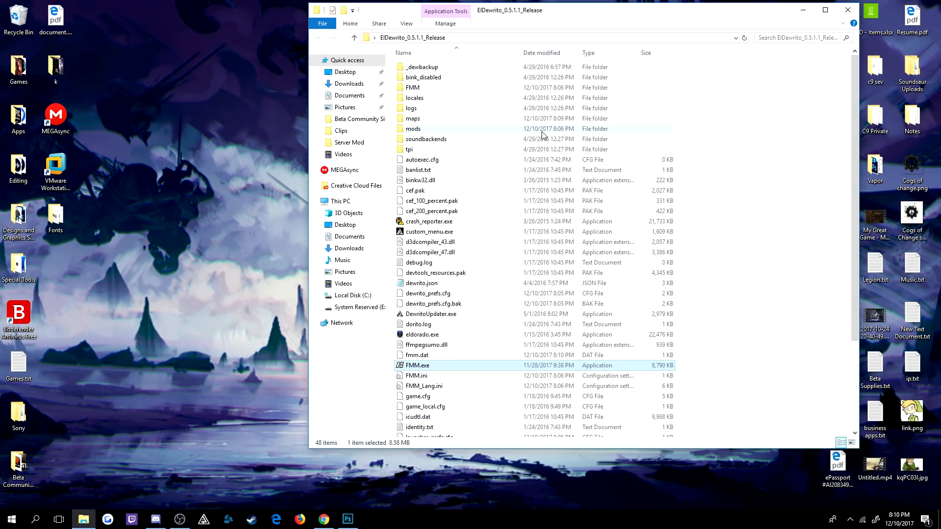
mouse_move(533, 128)
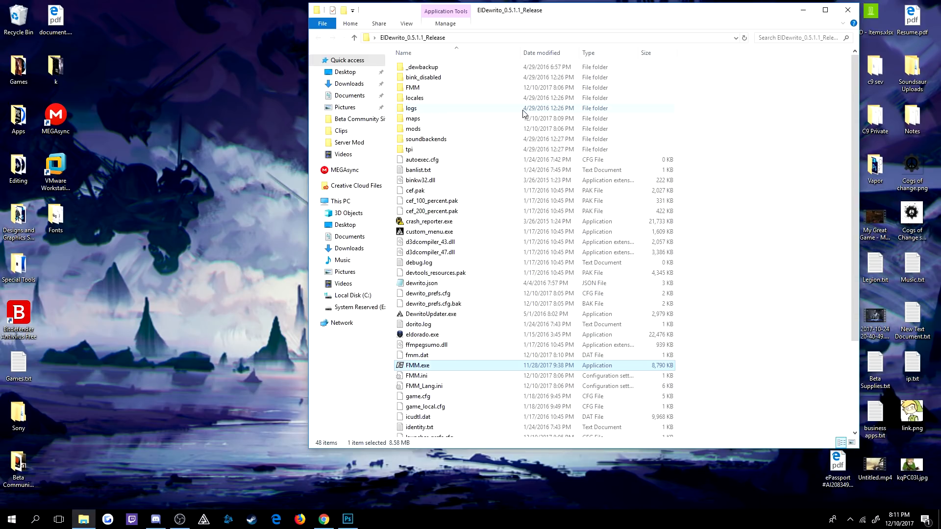
mouse_move(520, 115)
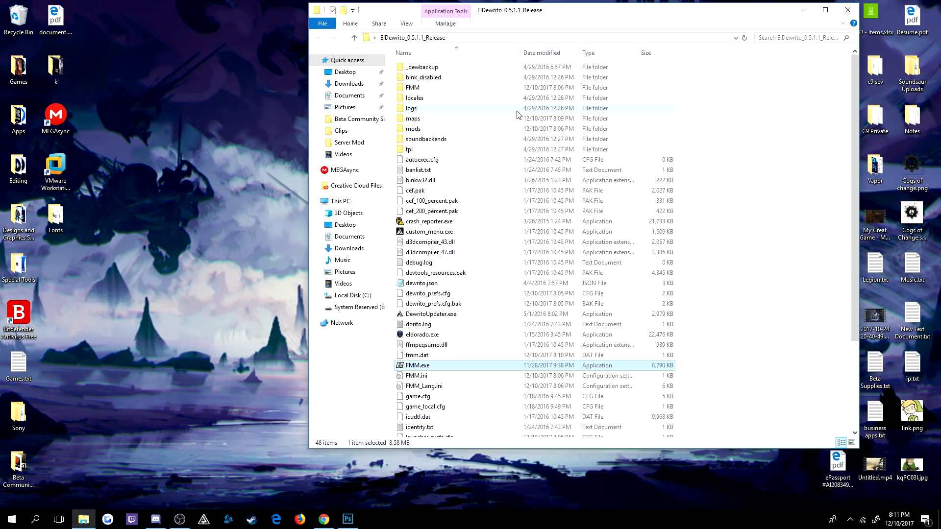
mouse_move(517, 114)
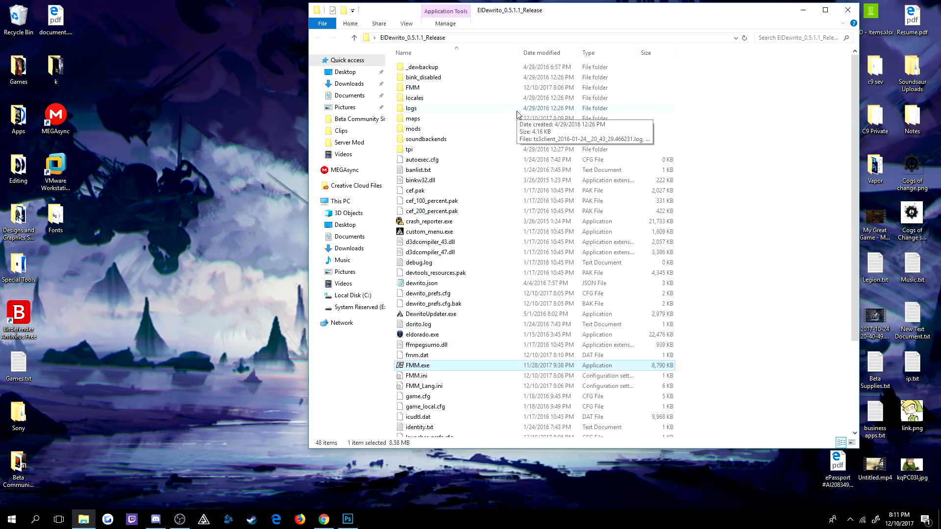
mouse_move(522, 113)
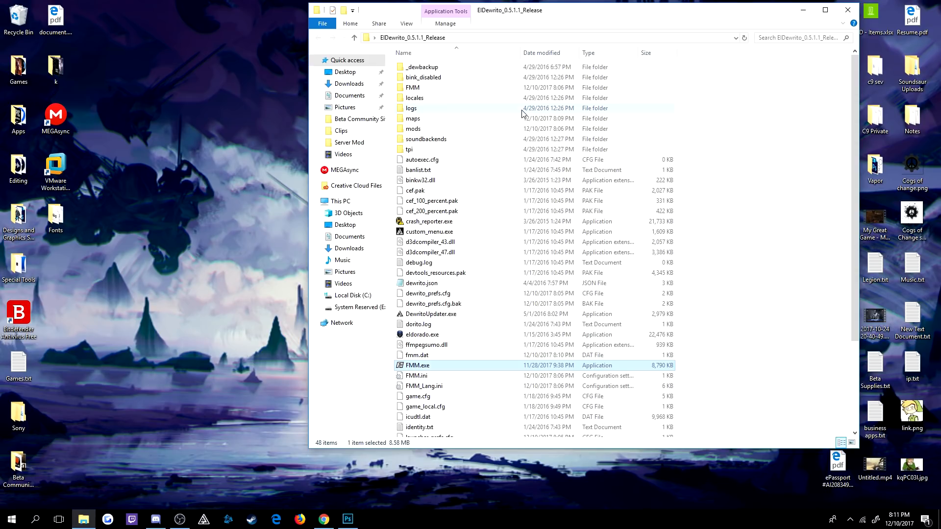